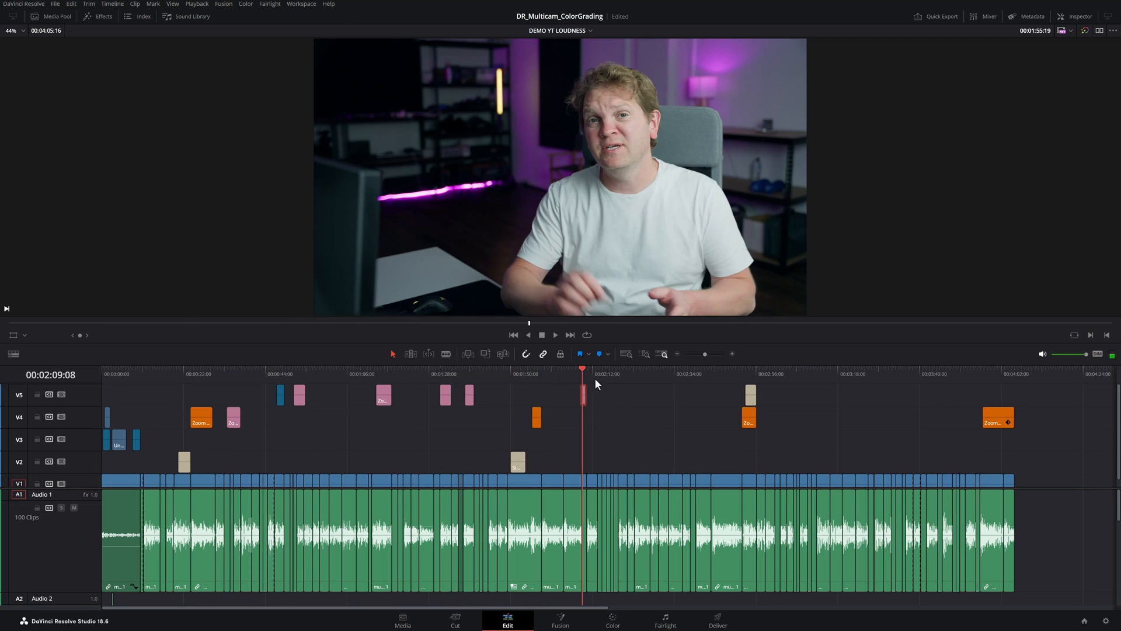
- Switch to the Fairlight page to show Bus 1's loudness meters beside the mixer
click(789, 373)
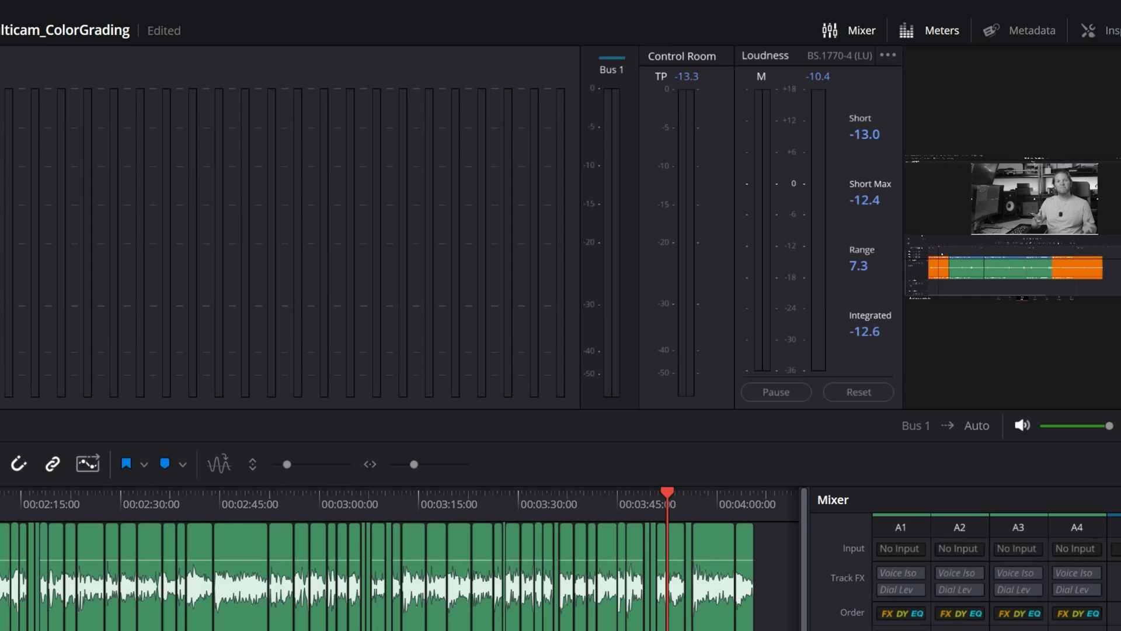
mouse_move(907, 84)
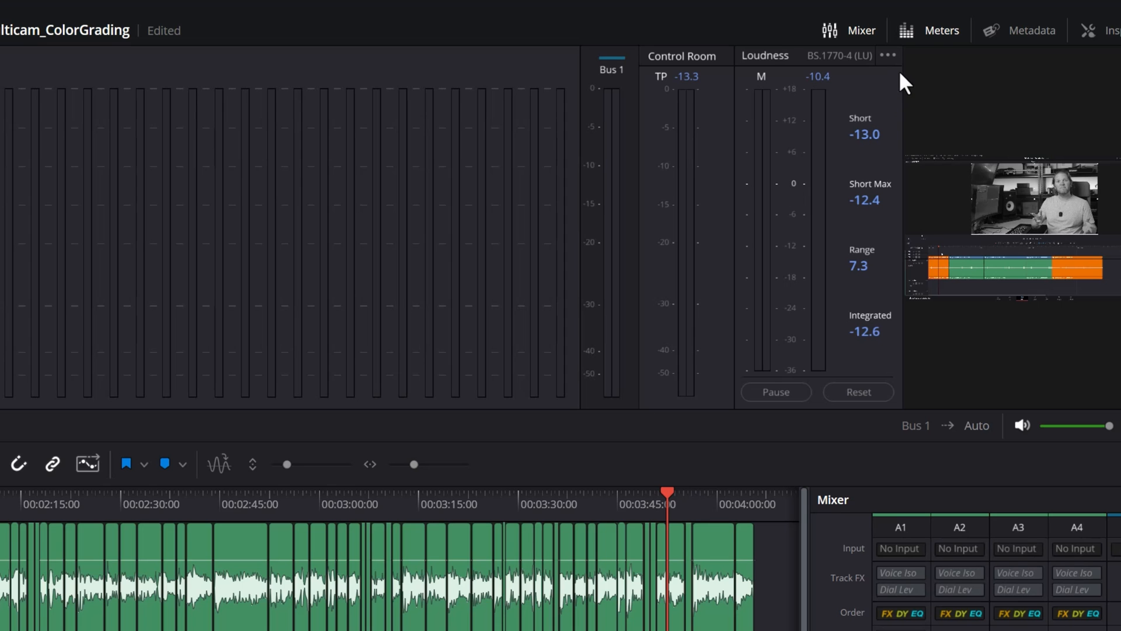
- Set the loudness meter's standard to YouTube, then recheck its options menu
click(889, 56)
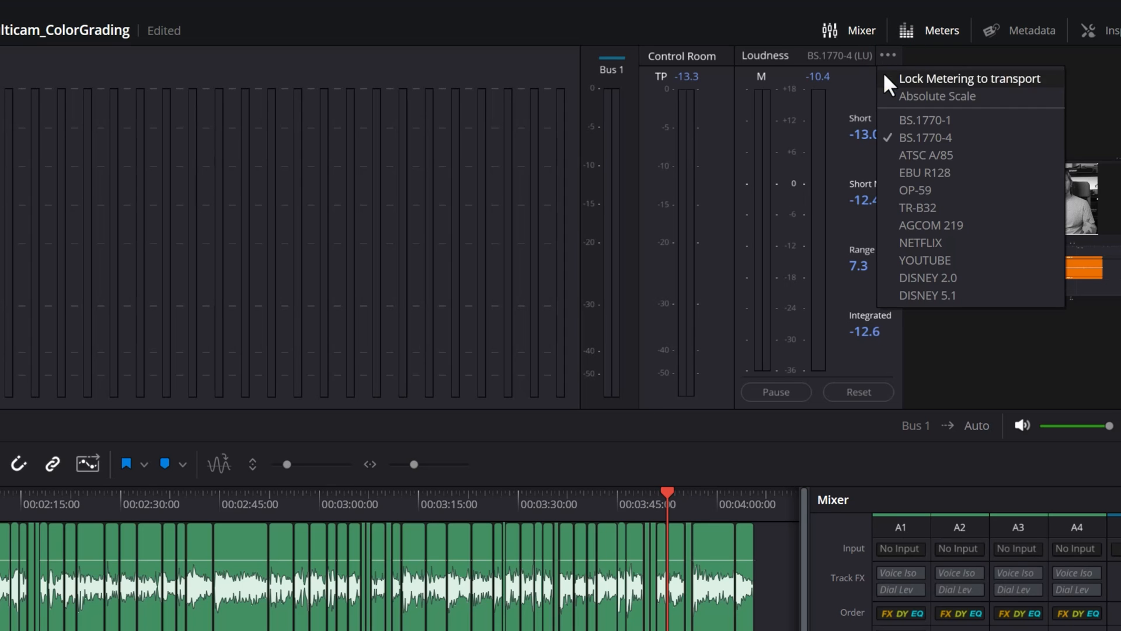
mouse_move(994, 268)
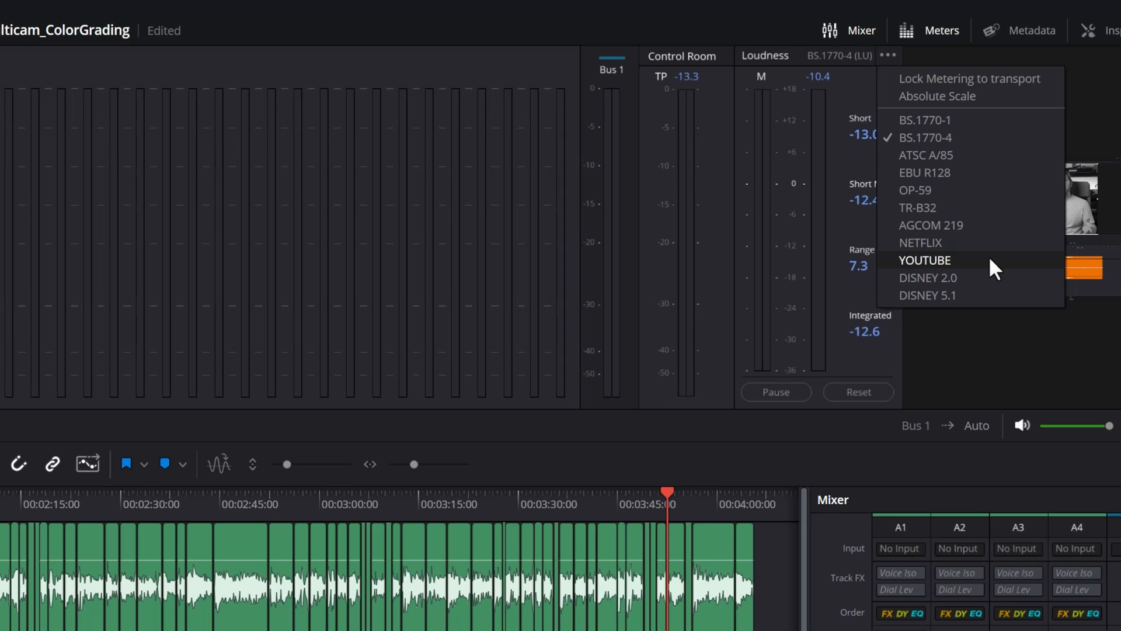
mouse_move(997, 268)
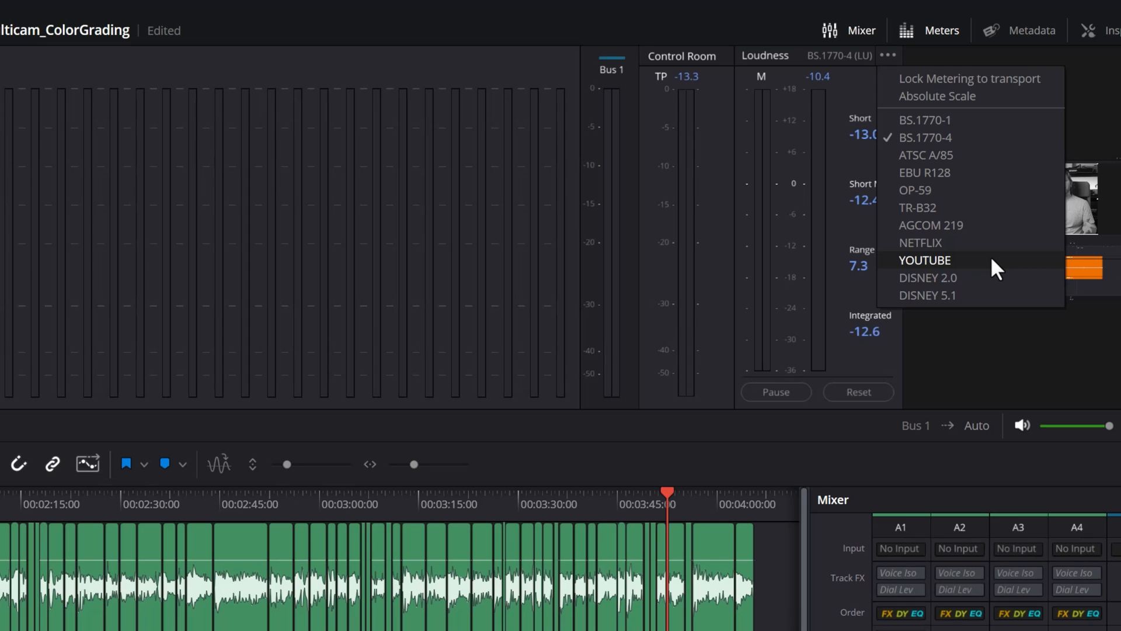
click(923, 259)
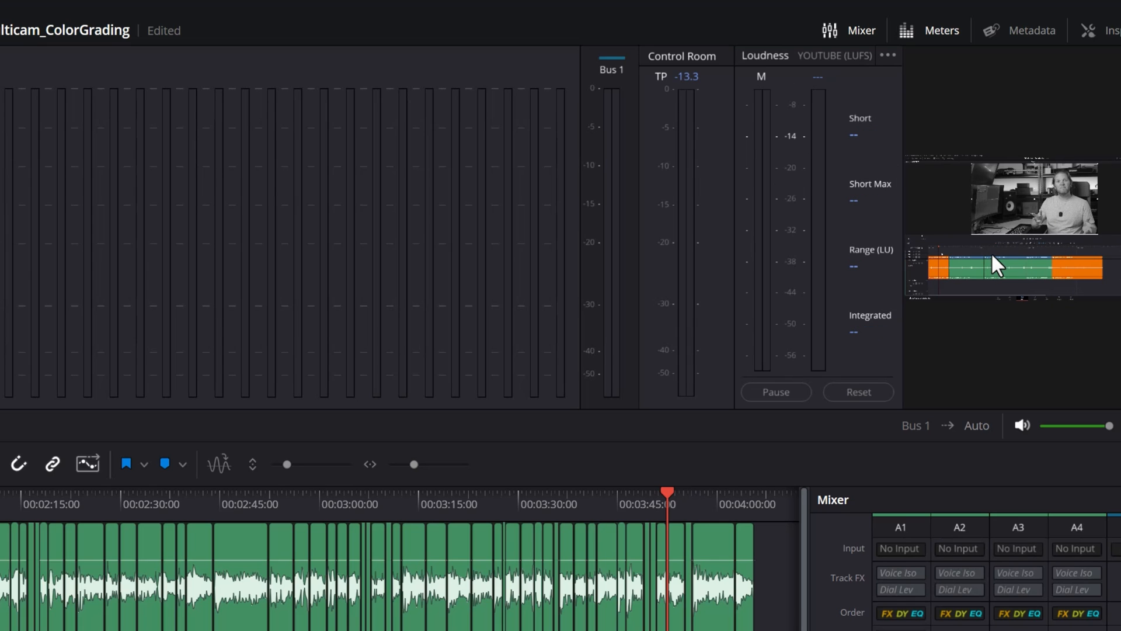
mouse_move(896, 73)
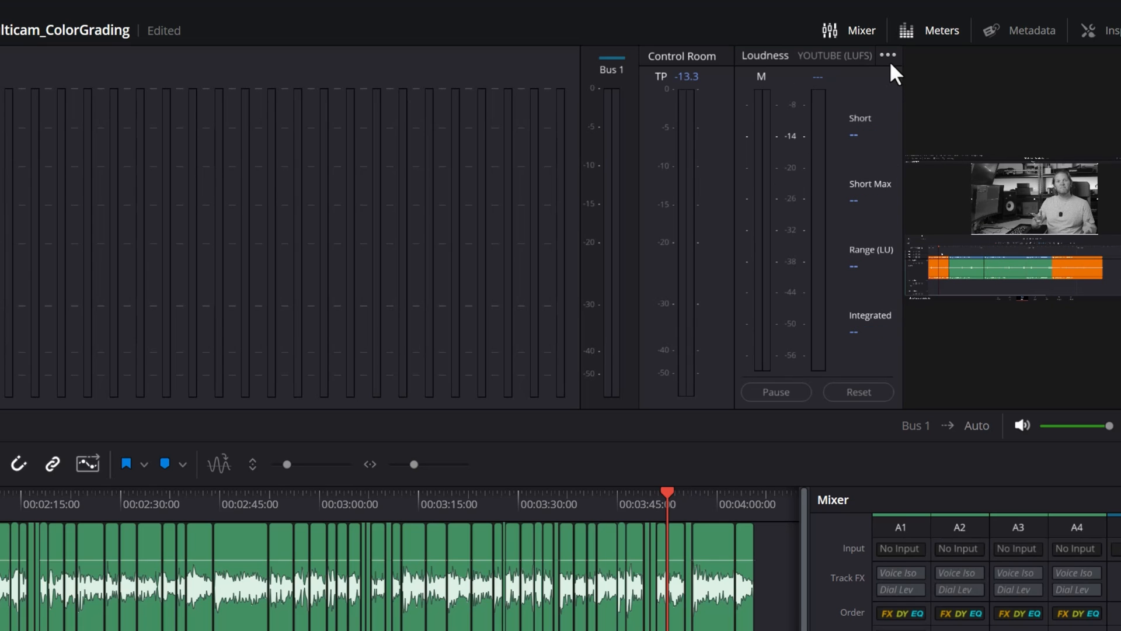
click(888, 55)
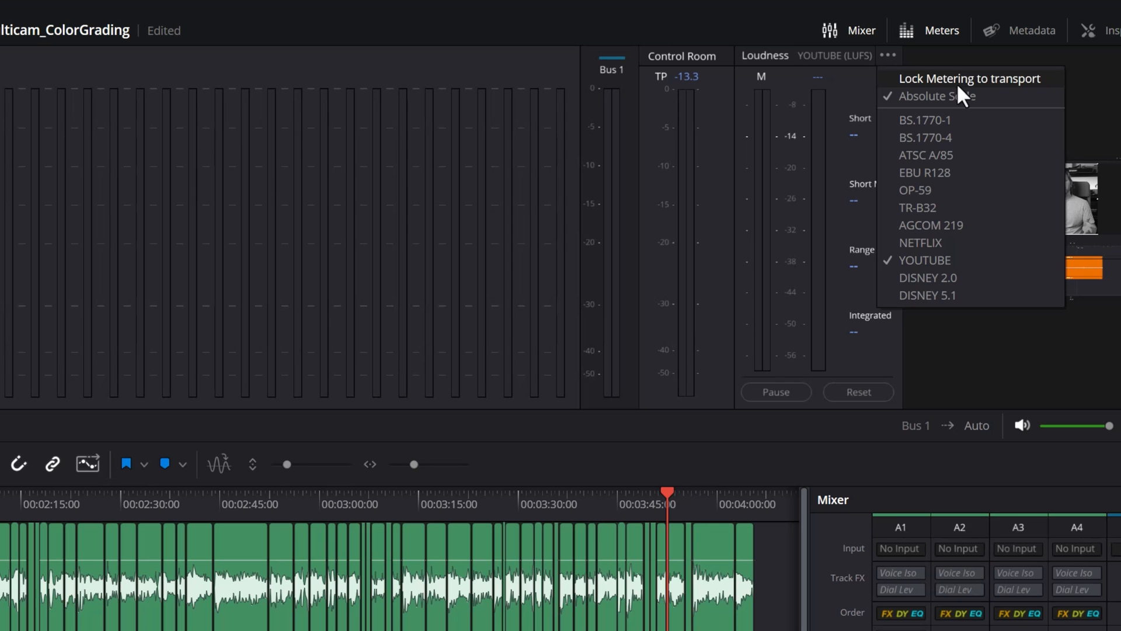
mouse_move(1015, 89)
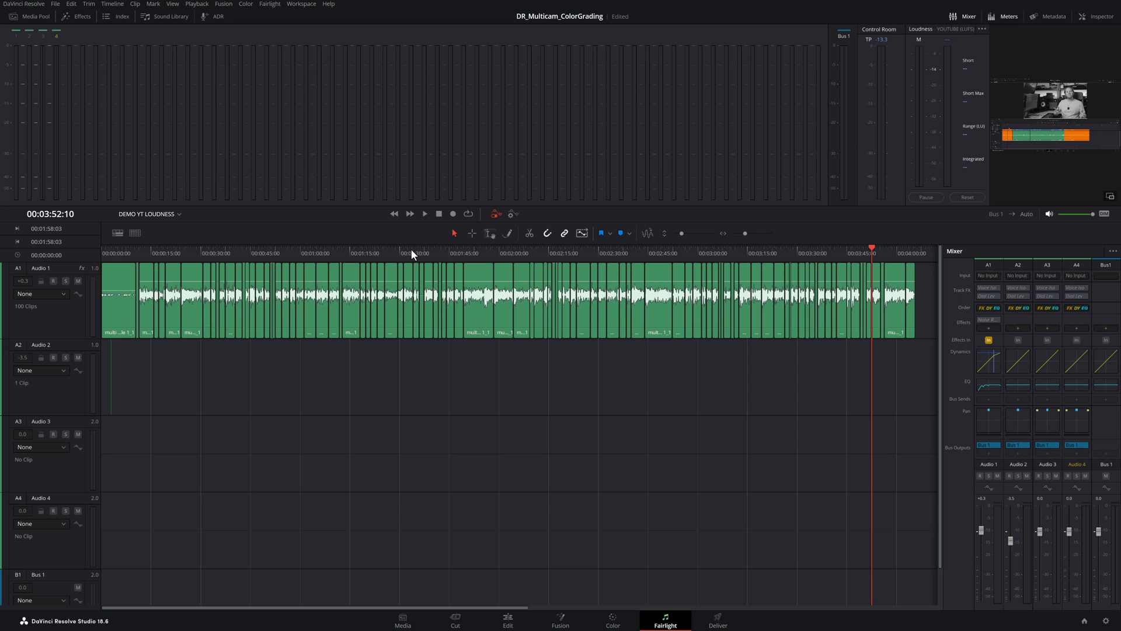
- Place the playhead at about 00:02:14:16 to measure Bus 1's loudness
click(548, 252)
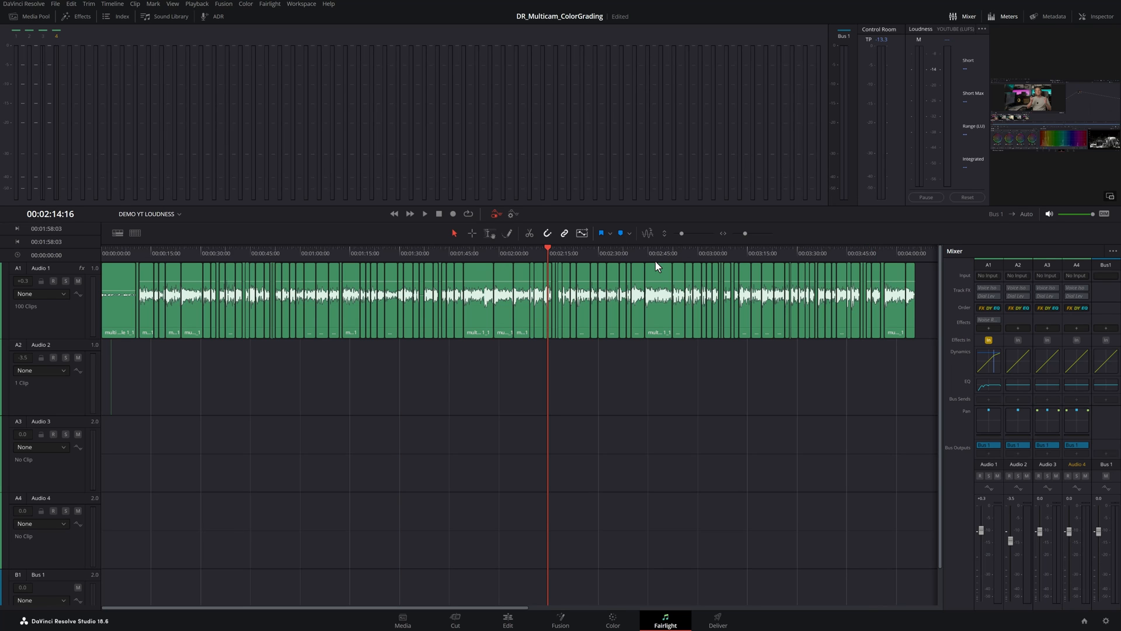
mouse_move(481, 402)
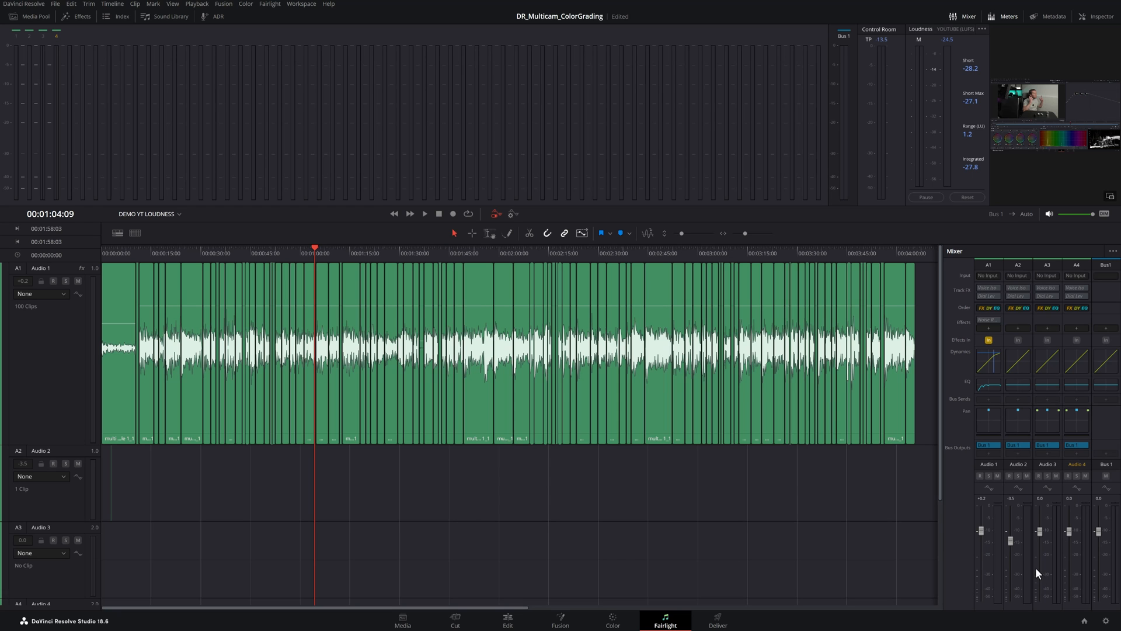
mouse_move(1023, 558)
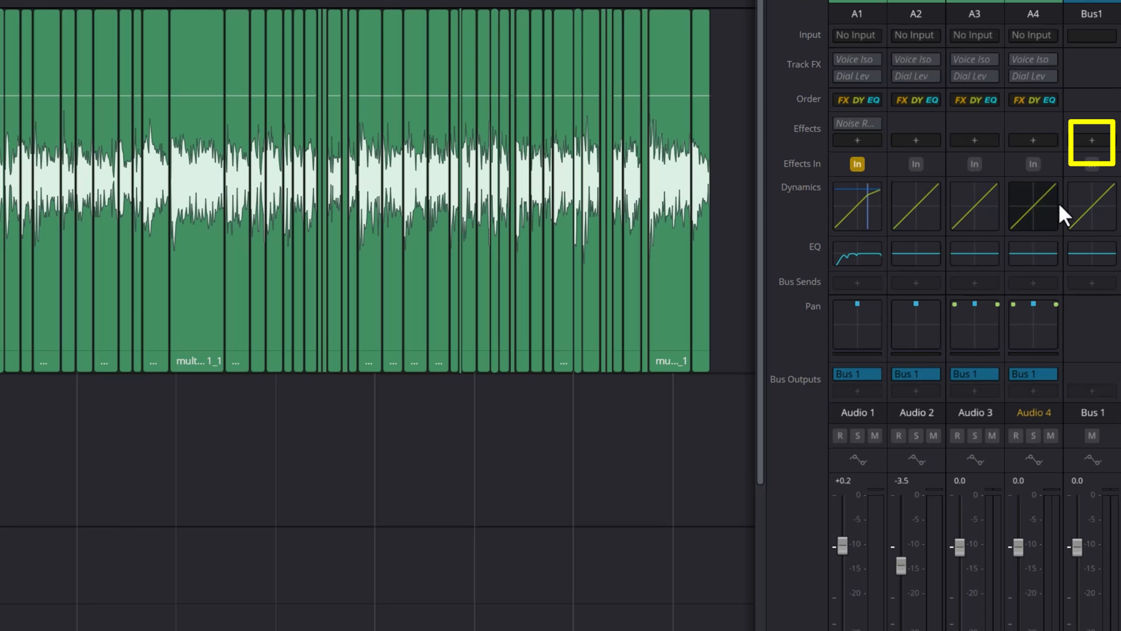
mouse_move(1094, 150)
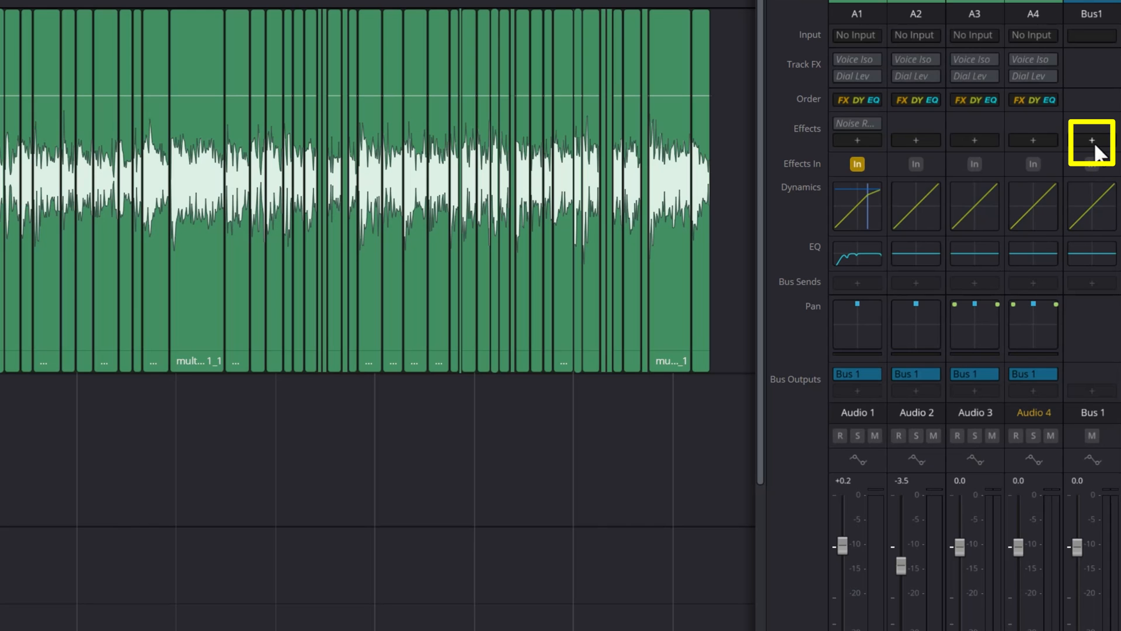
- Insert a Dynamics Limiter in Bus 1's Effects slot, ceiling -1.5 dBTP
click(1092, 140)
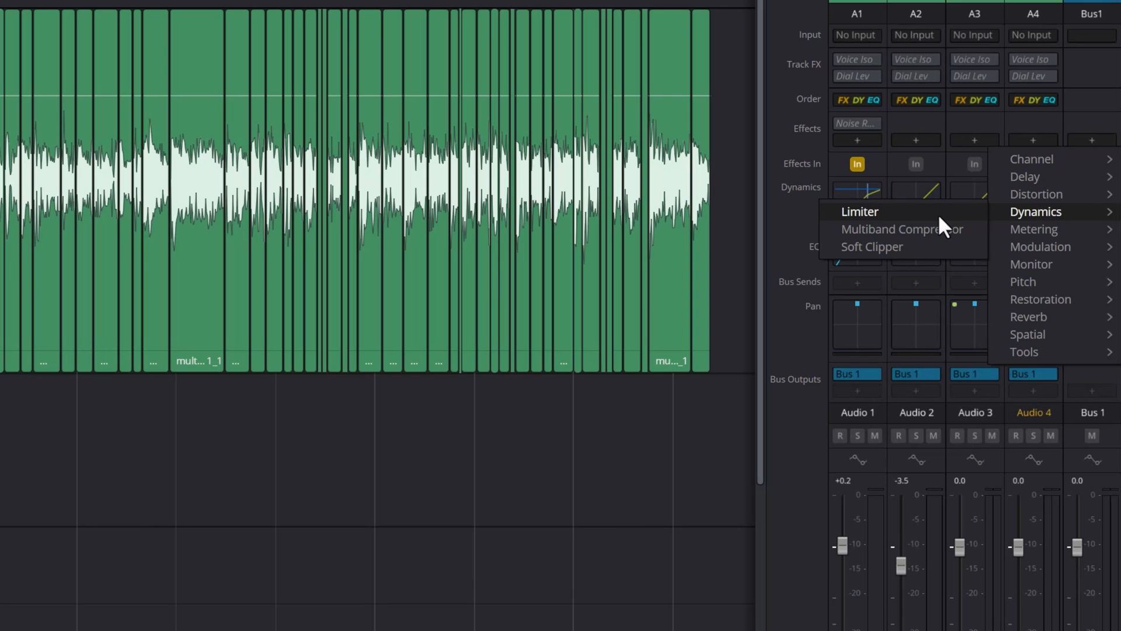
click(859, 212)
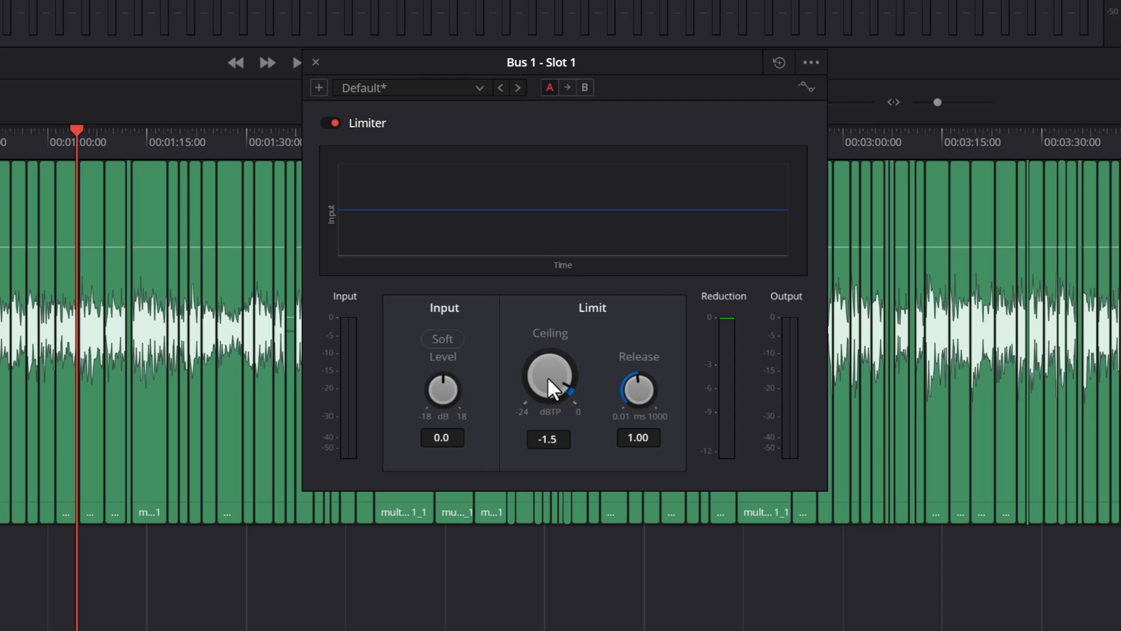
mouse_move(610, 327)
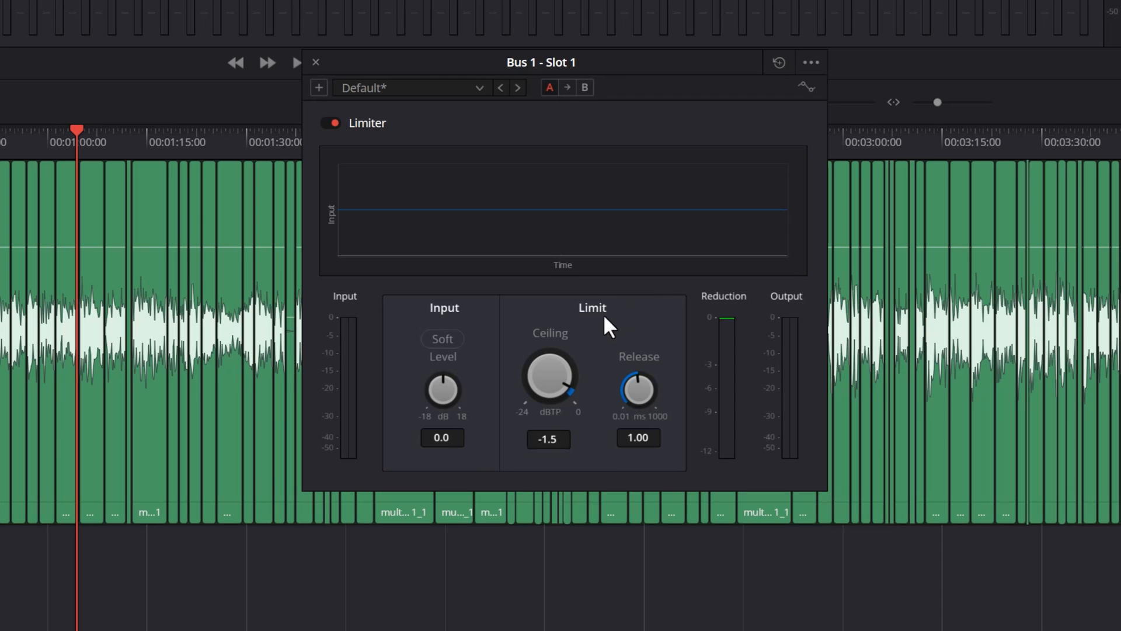
- Turn the Limiter's Input Level up to 18.0 dB
click(296, 63)
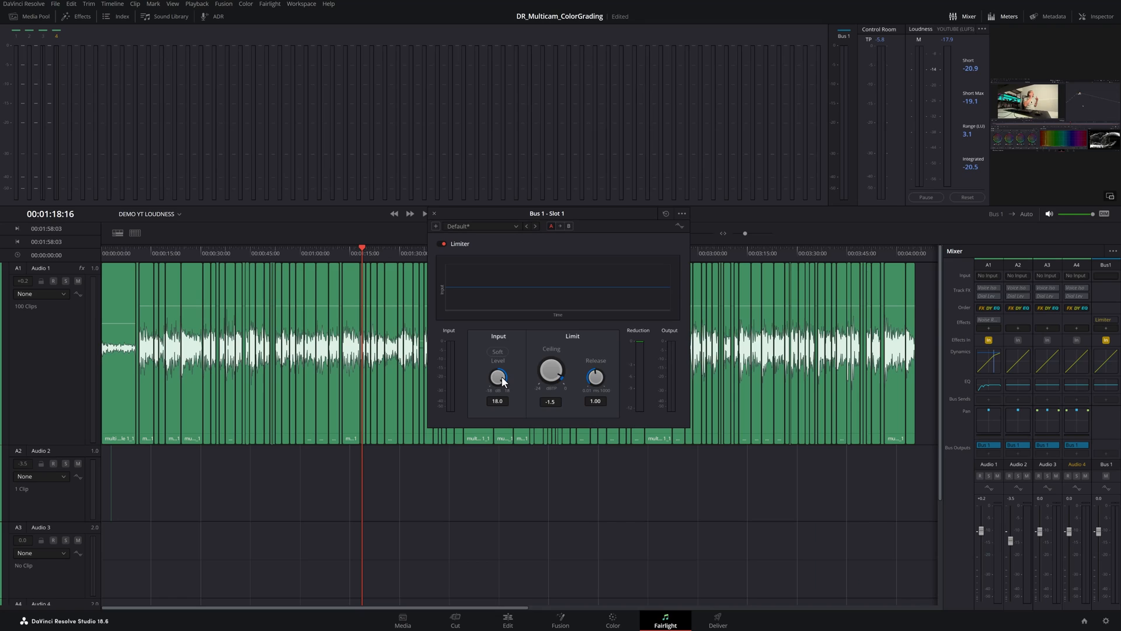
- Play the limited mix and stop once integrated loudness reads about -10 LUFS
click(424, 213)
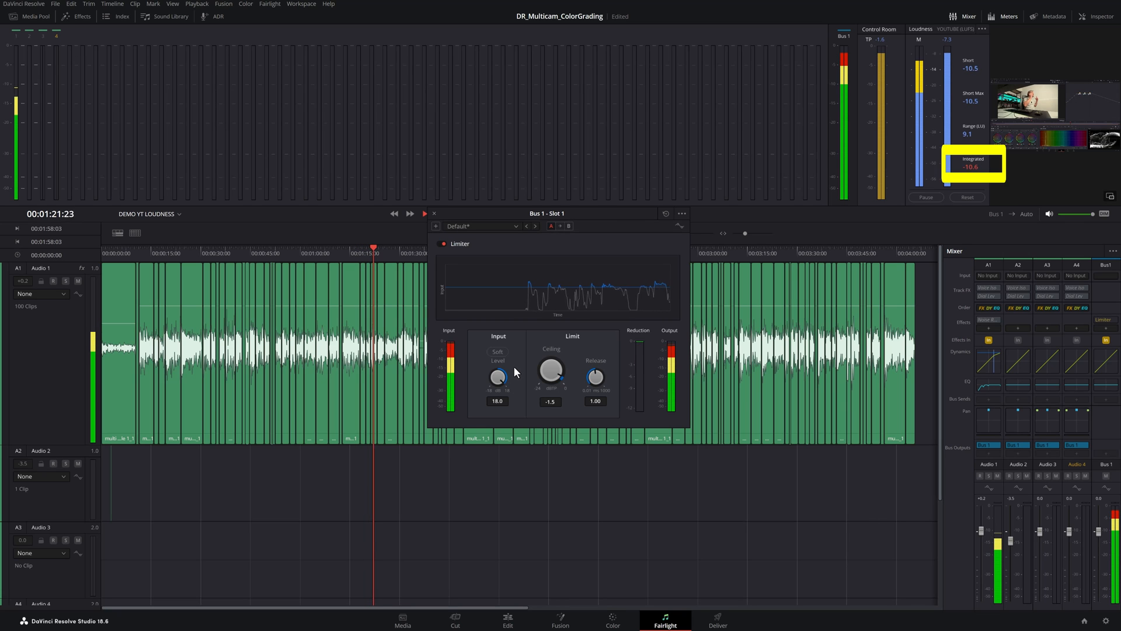
click(424, 214)
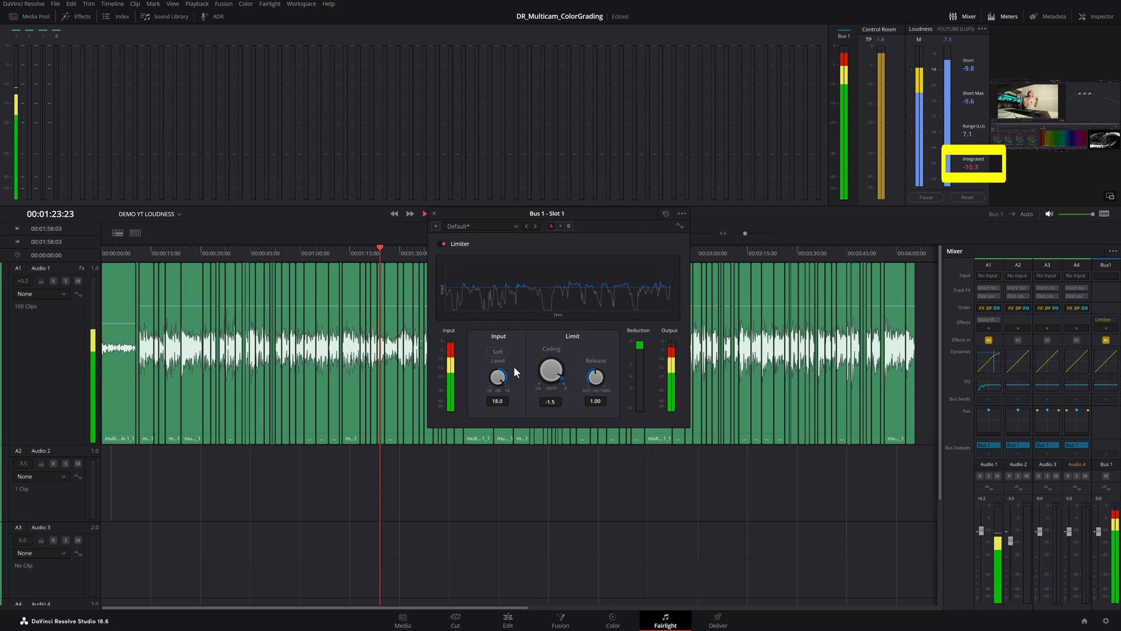
key(space)
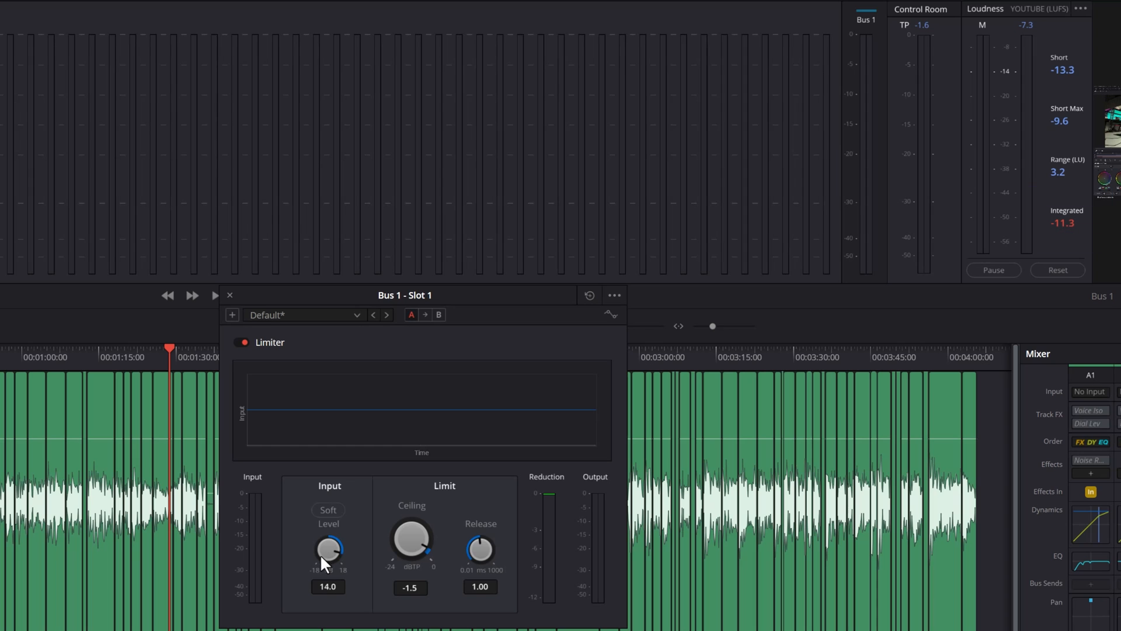
- Nudge the limiter input between 15 and 14 dB and replay until integrated reads -13.7
click(215, 295)
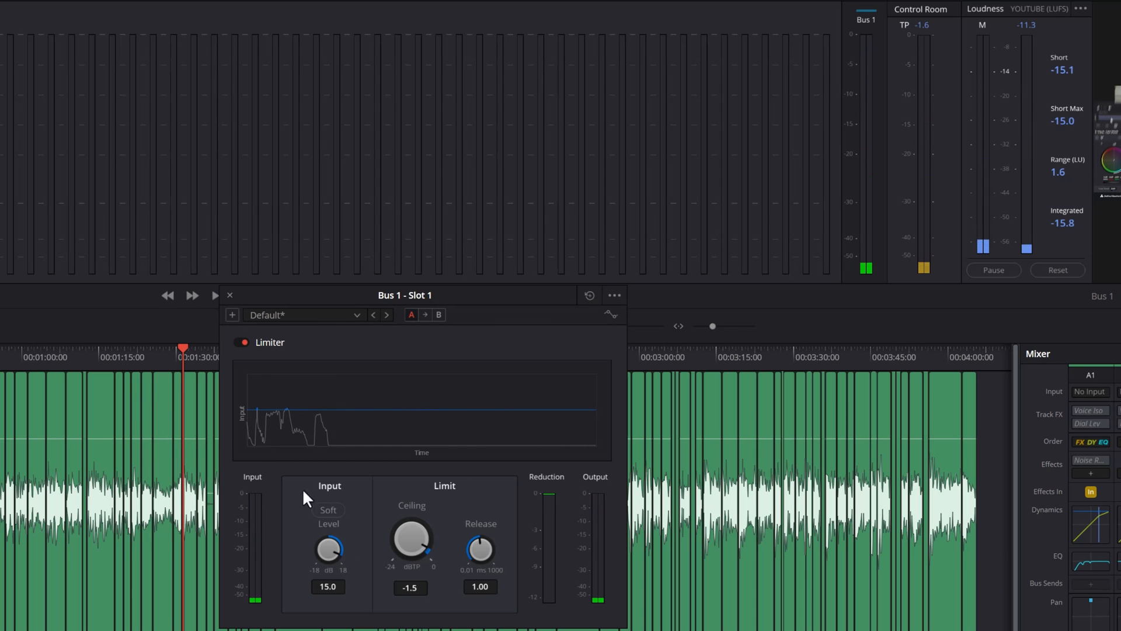
click(215, 296)
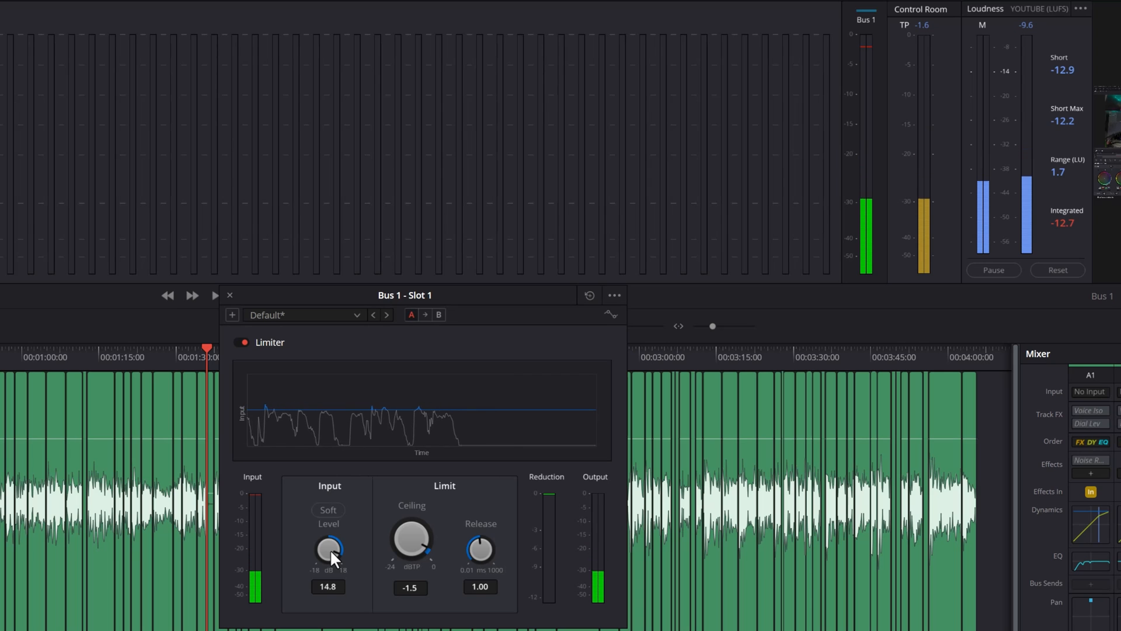
click(214, 294)
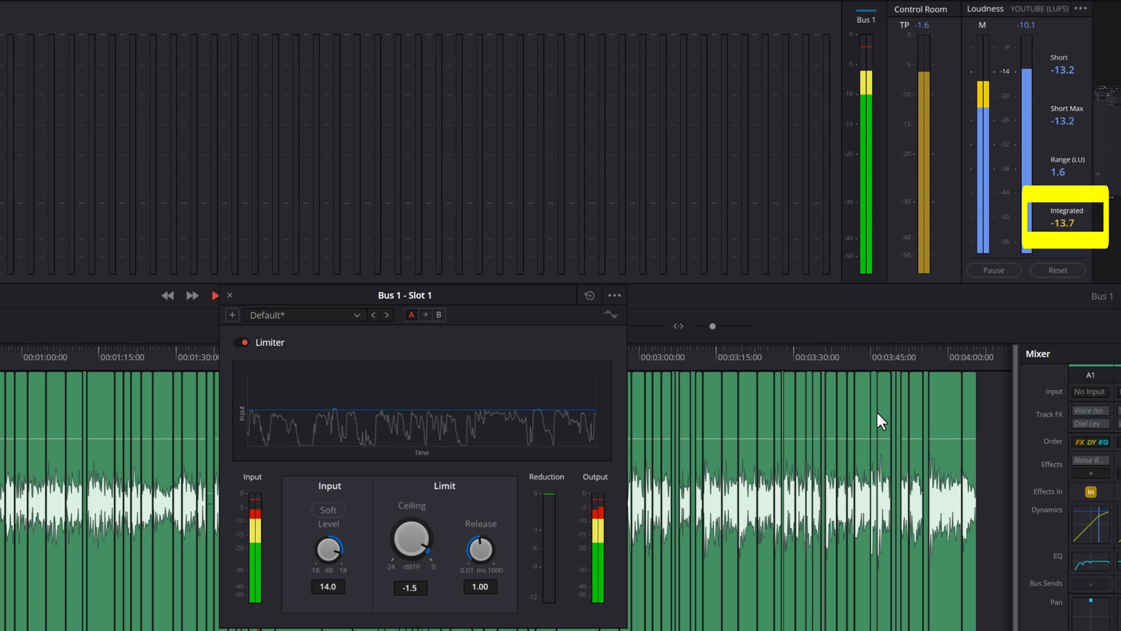
click(214, 294)
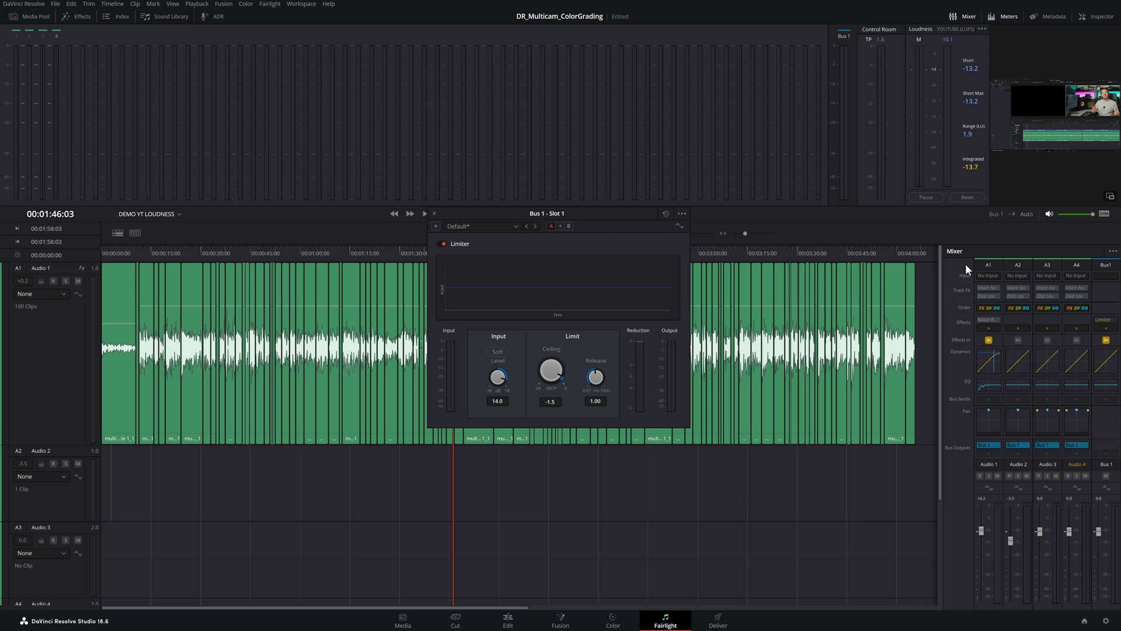
mouse_move(427, 261)
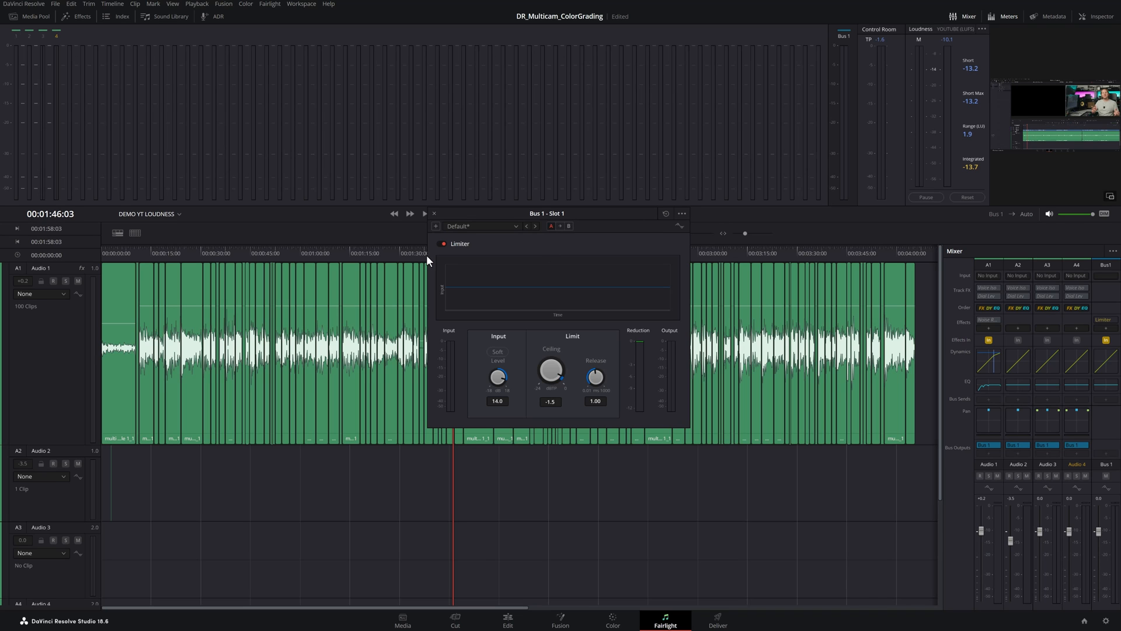
mouse_move(255, 261)
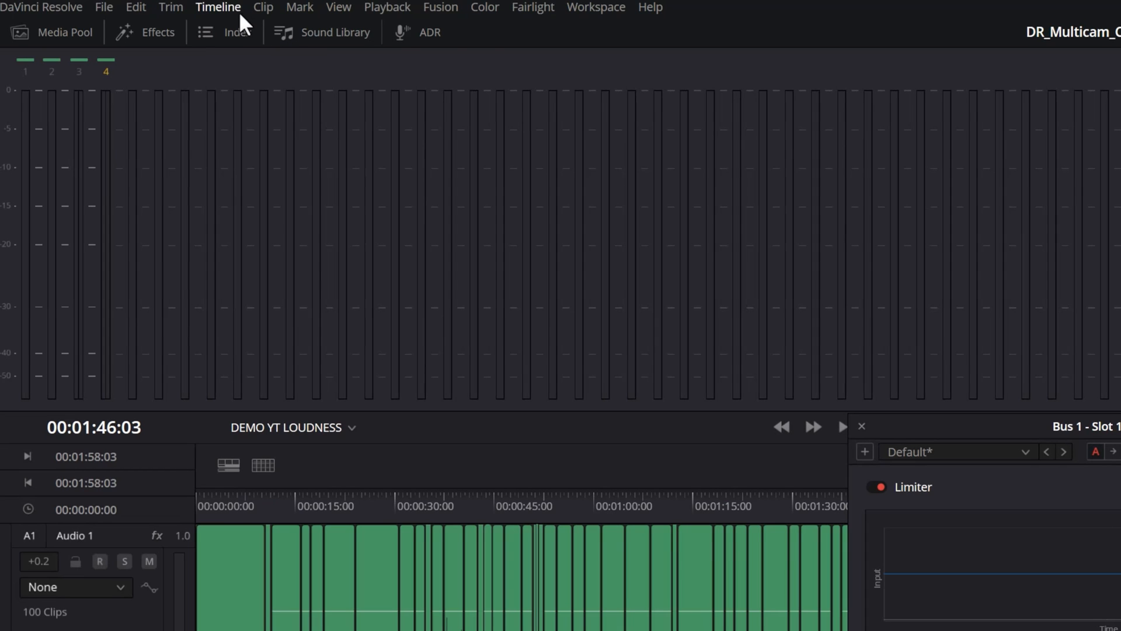
- Bounce Bus 1 to a New Track with Timeline > Bounce Mix to Track
click(217, 7)
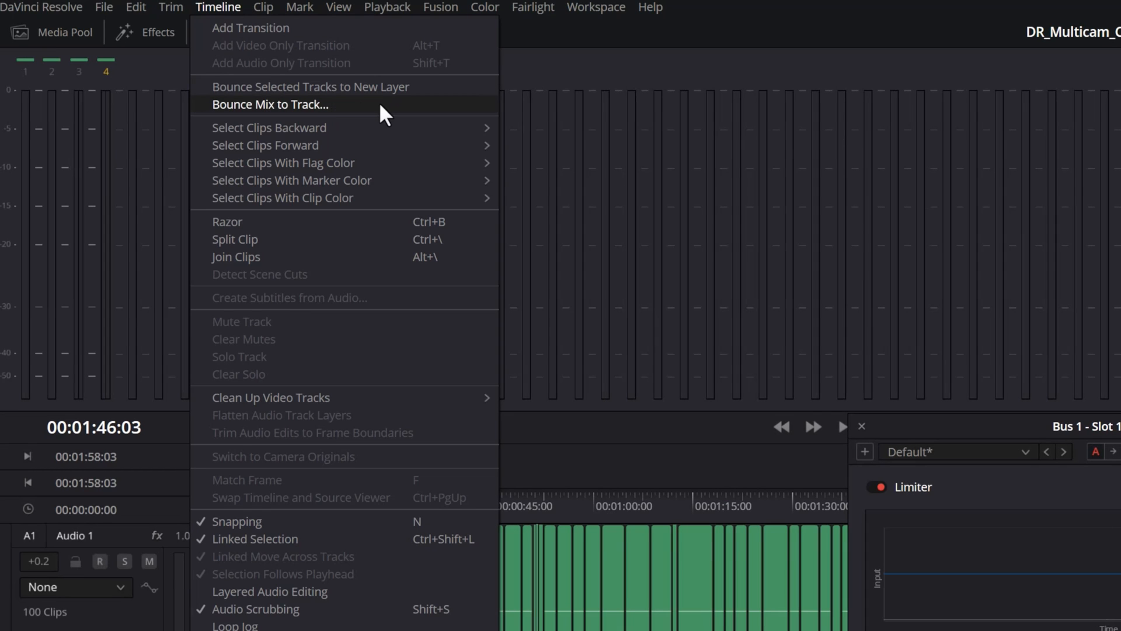
click(270, 104)
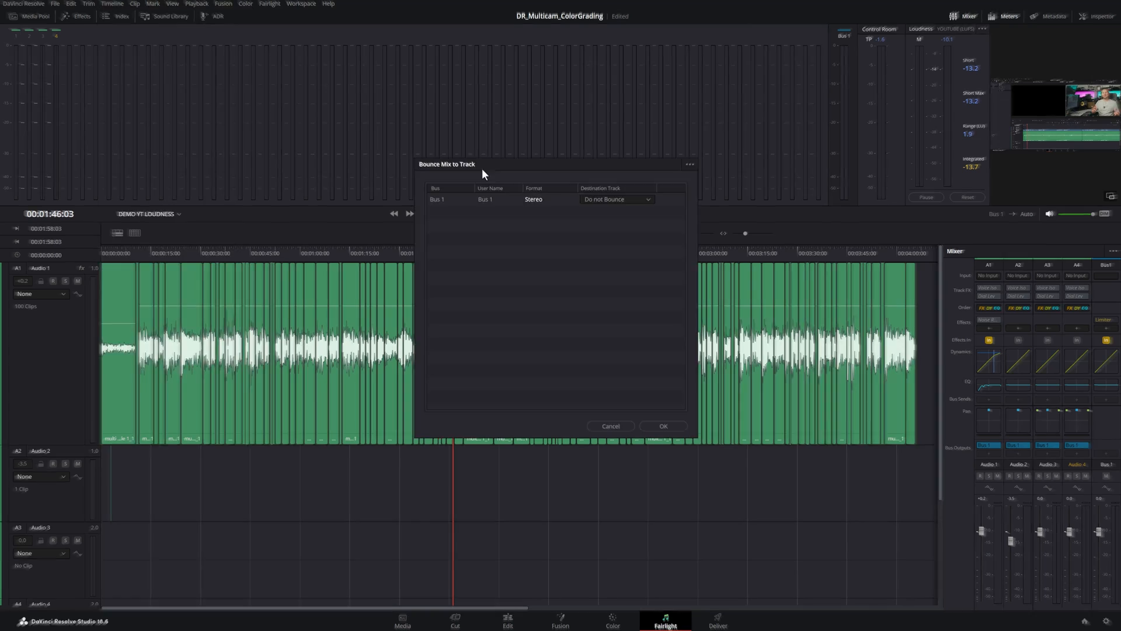
click(615, 199)
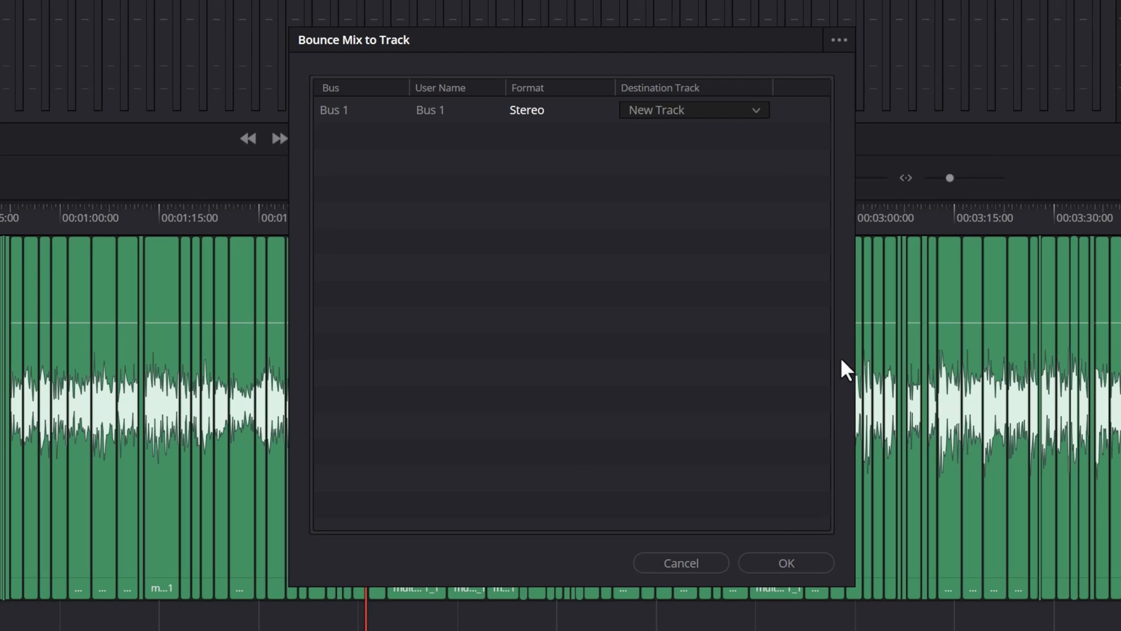
click(785, 563)
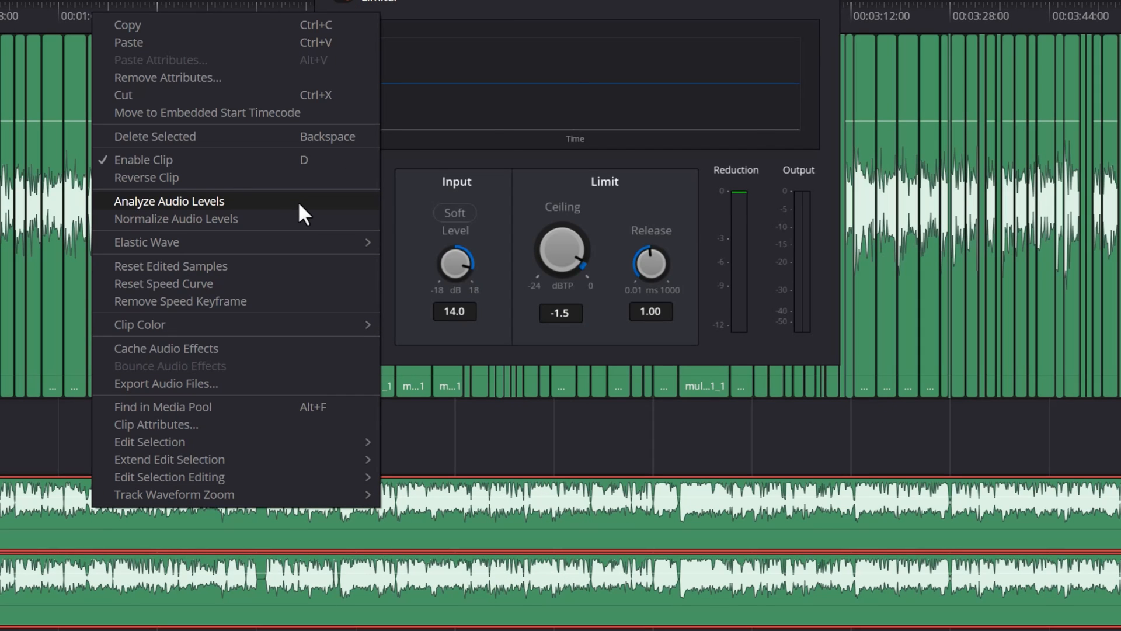
- Analyze the bounced clip against YouTube: -1.7 dBFS true peak, -13.3 LUFS integrated
click(169, 200)
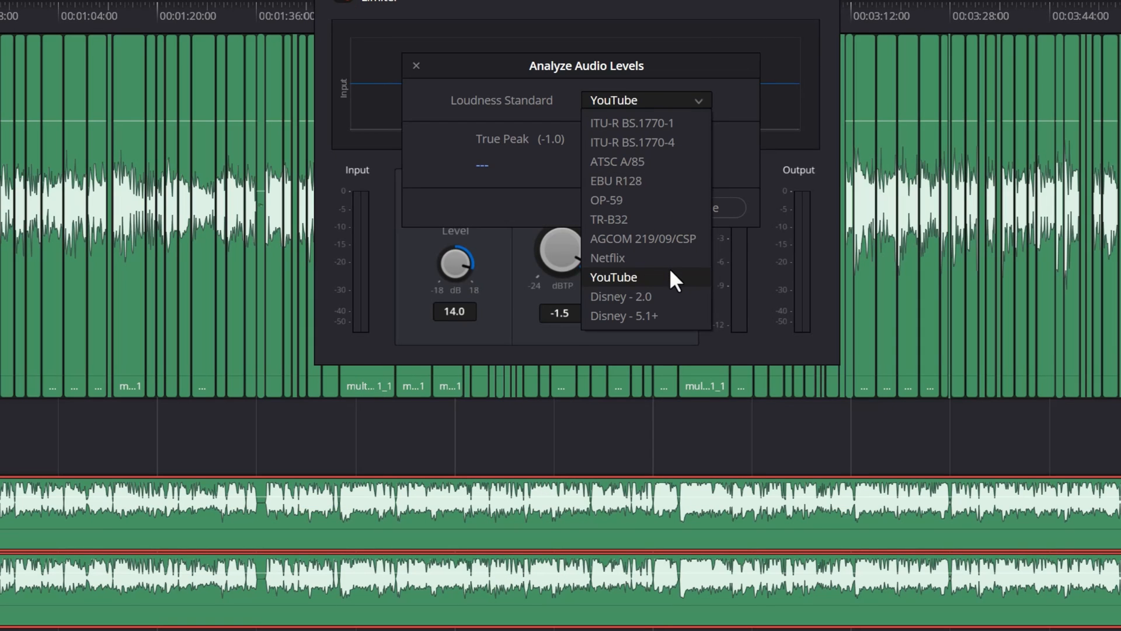
click(613, 278)
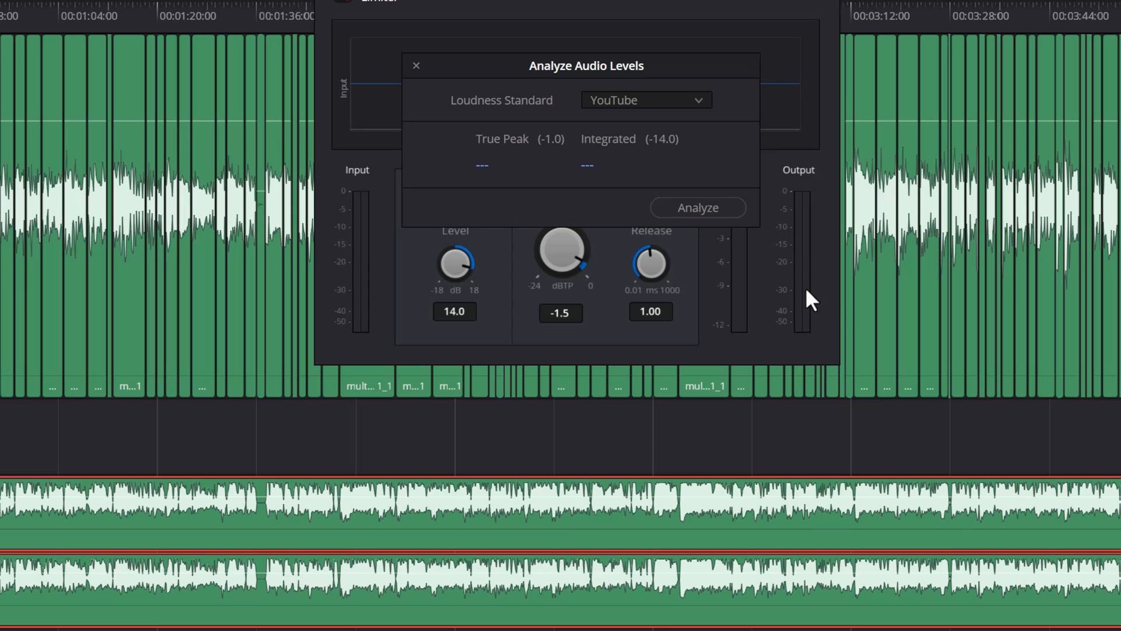
click(697, 207)
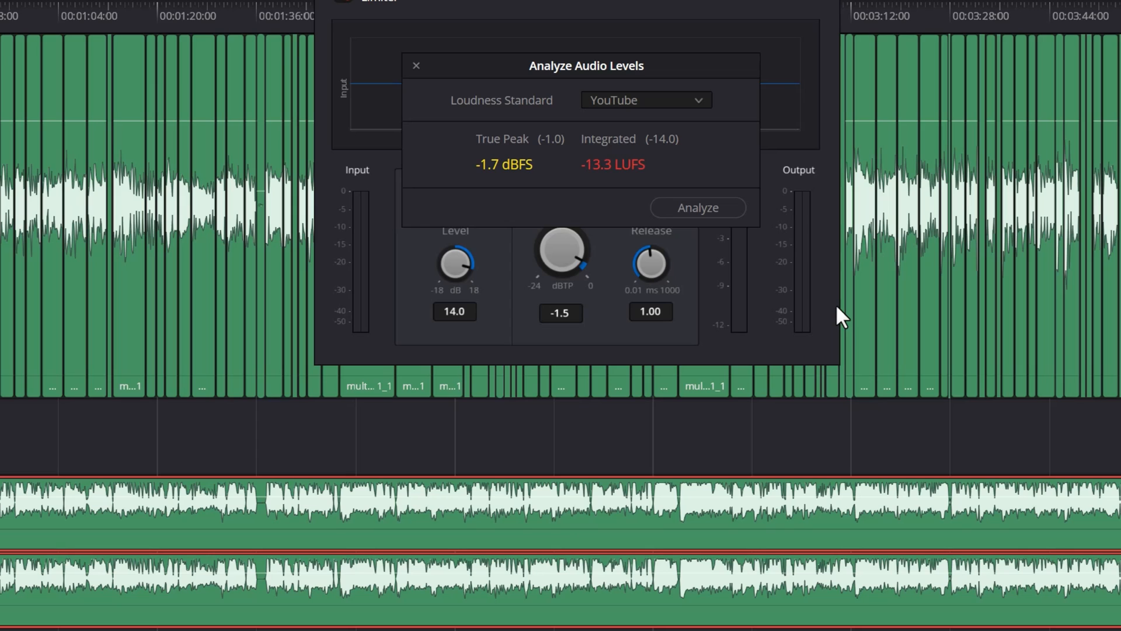
mouse_move(519, 188)
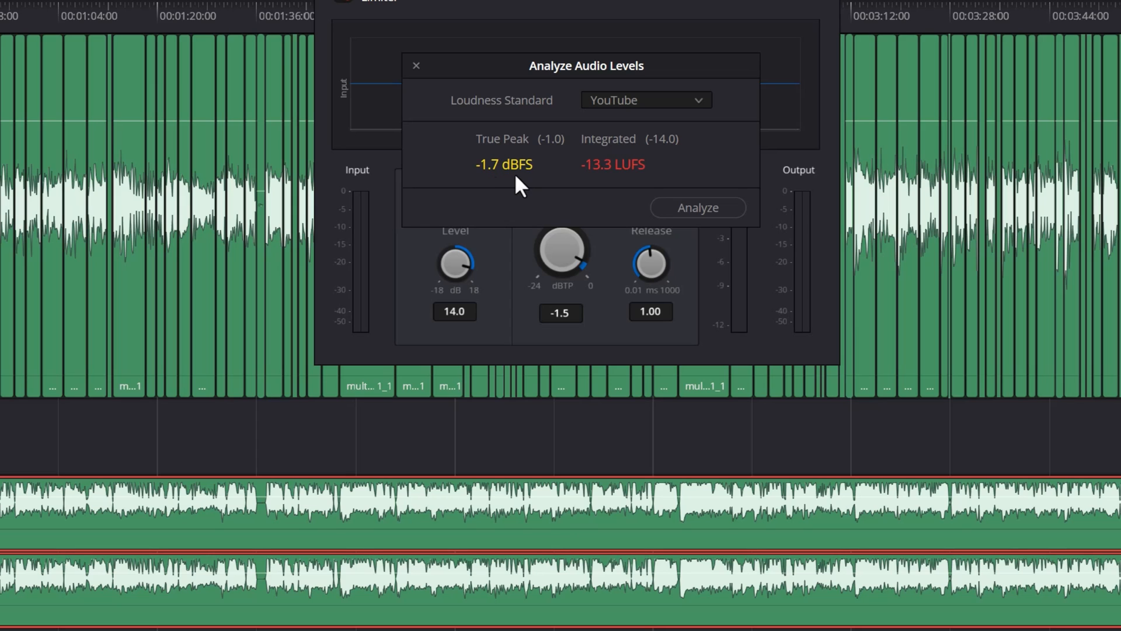
mouse_move(616, 184)
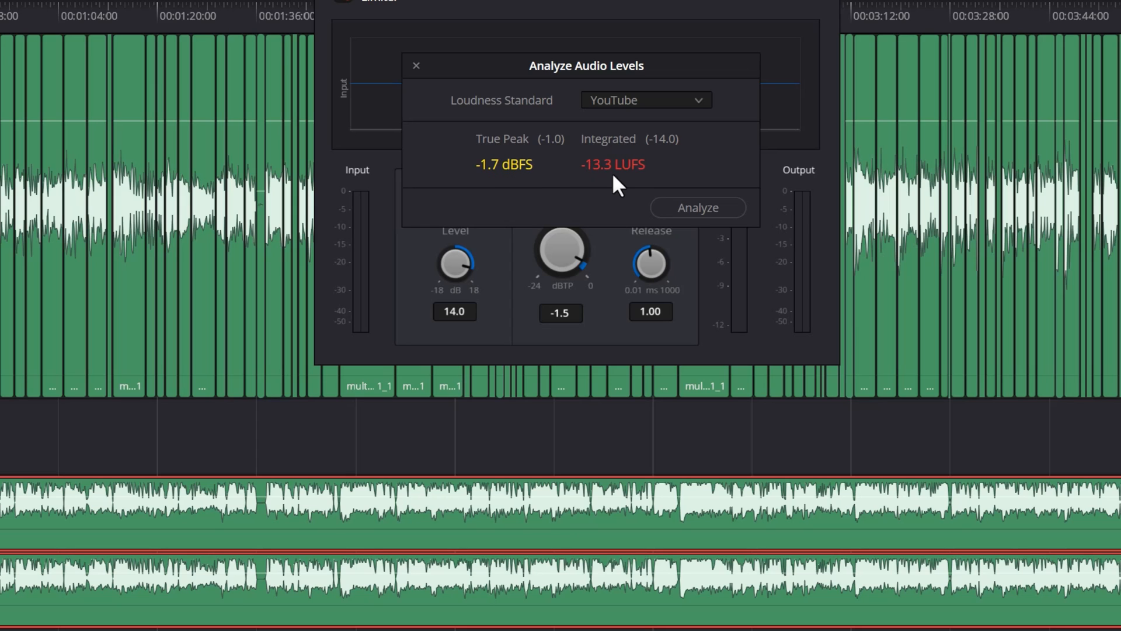
mouse_move(420, 71)
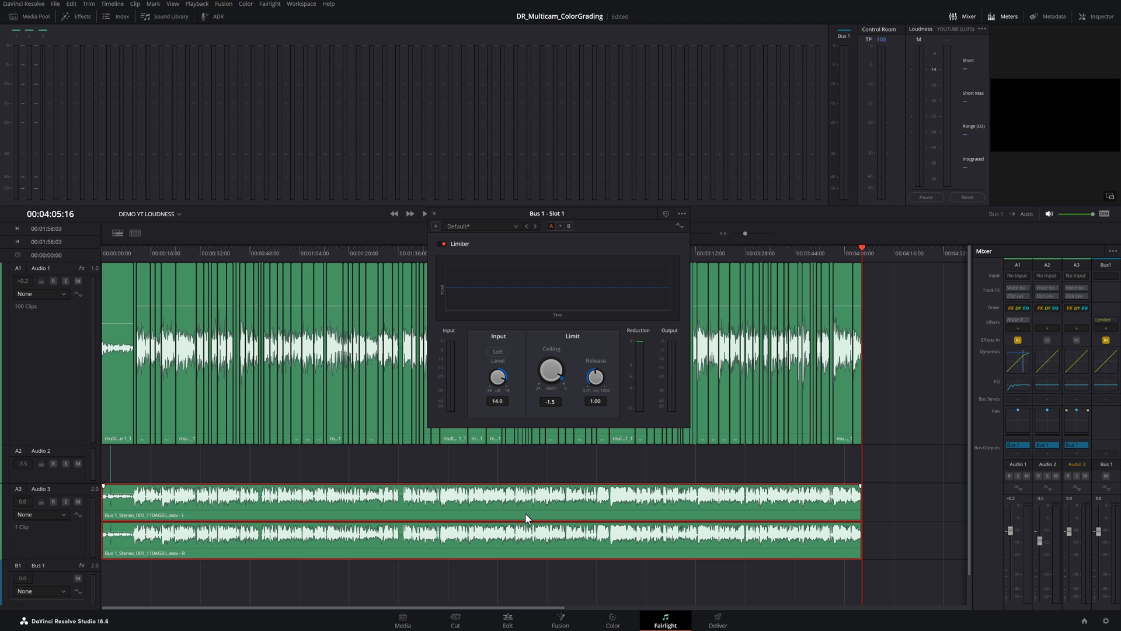
mouse_move(523, 517)
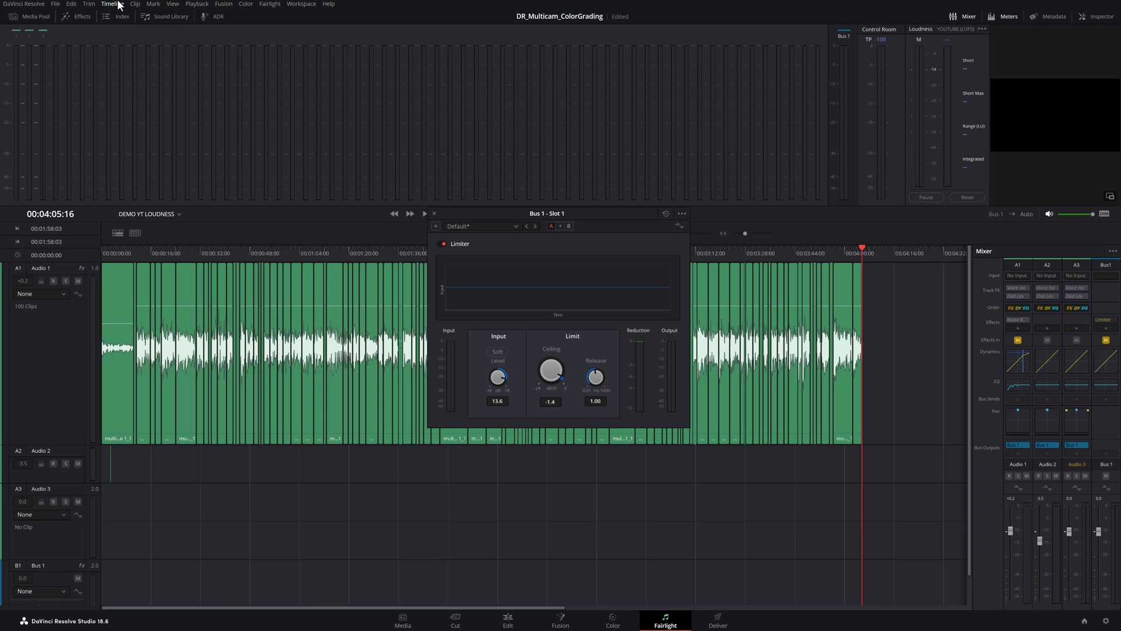
- Bounce the re-limited Bus 1 mix to a New Track with Bounce Mix to Track
click(112, 4)
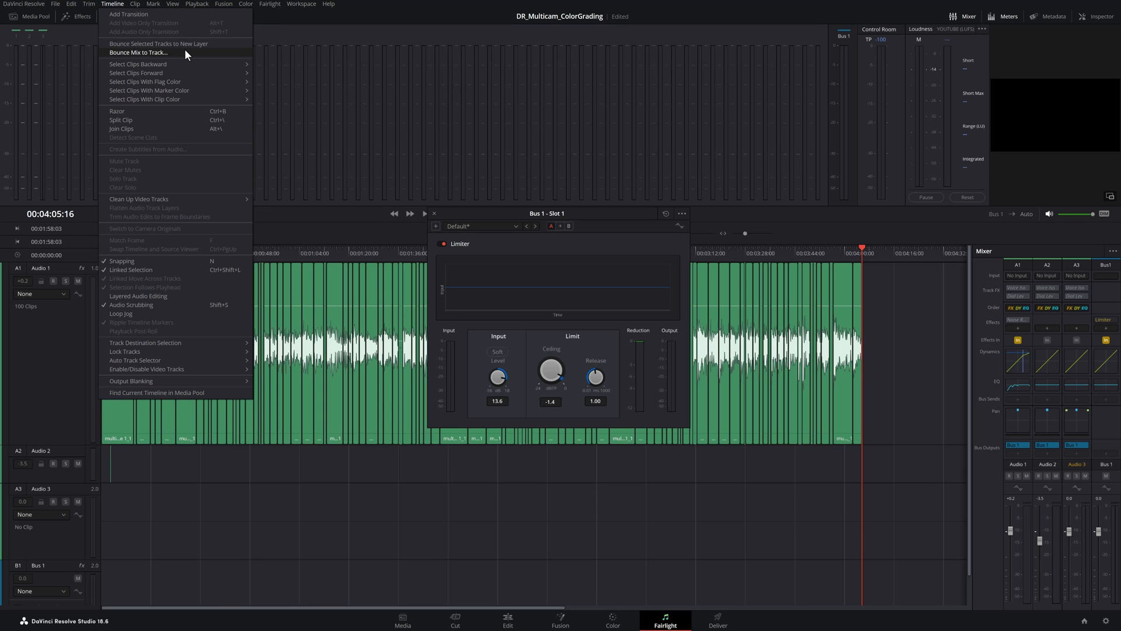
click(139, 52)
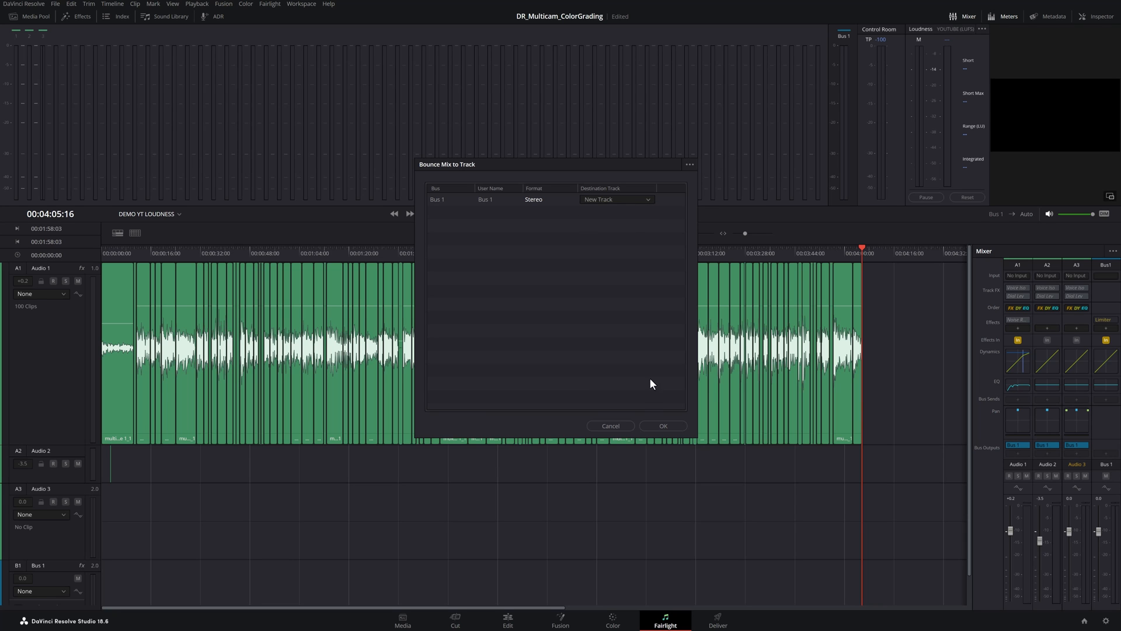
click(662, 426)
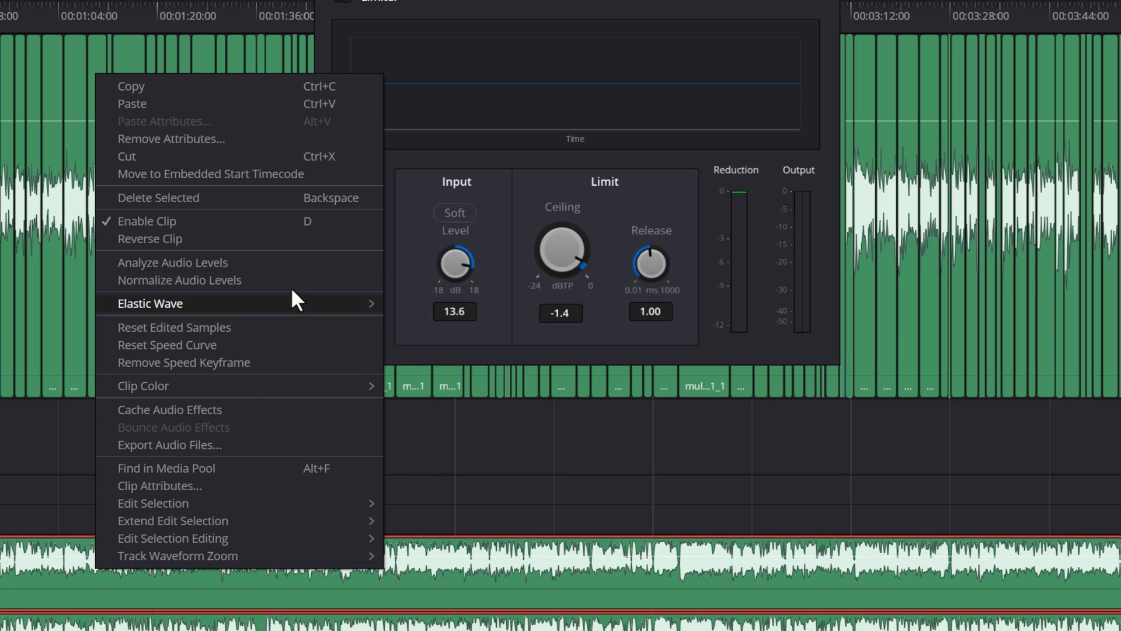
- Analyze the new bounce's audio levels for YouTube (-1.6 dBFS true peak, -13.7 LUFS), then close the results
click(172, 262)
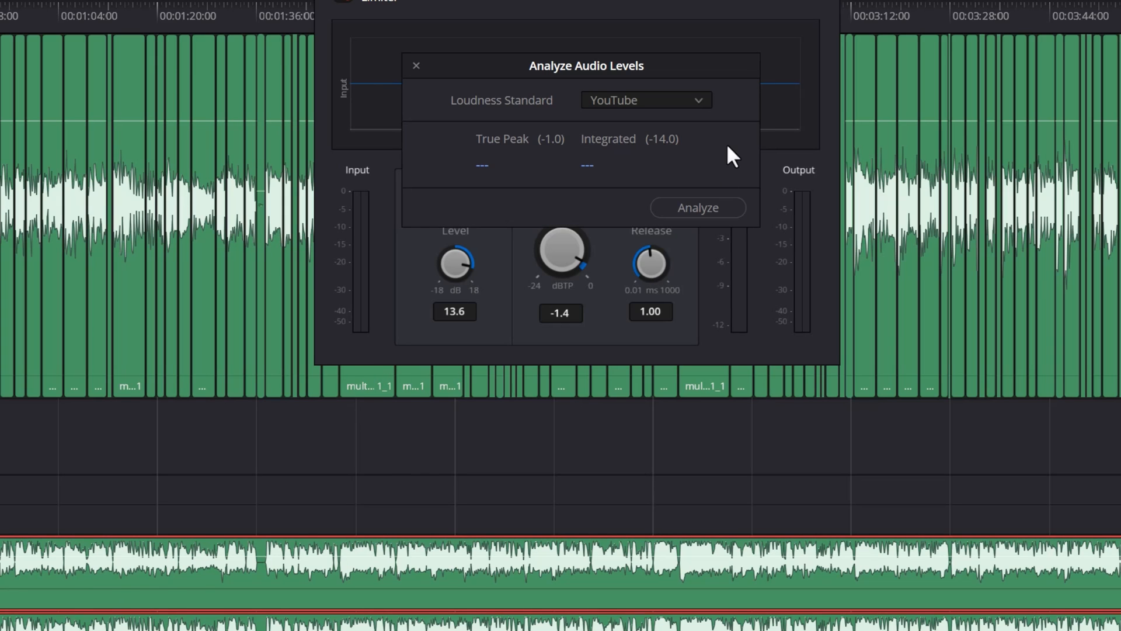
click(697, 207)
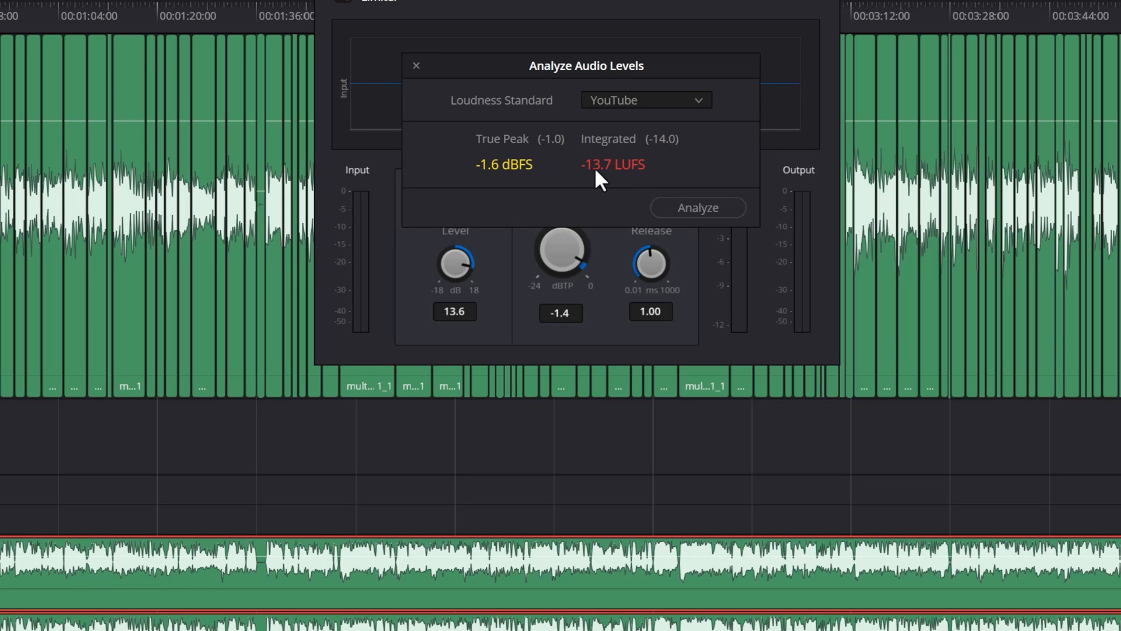
mouse_move(512, 189)
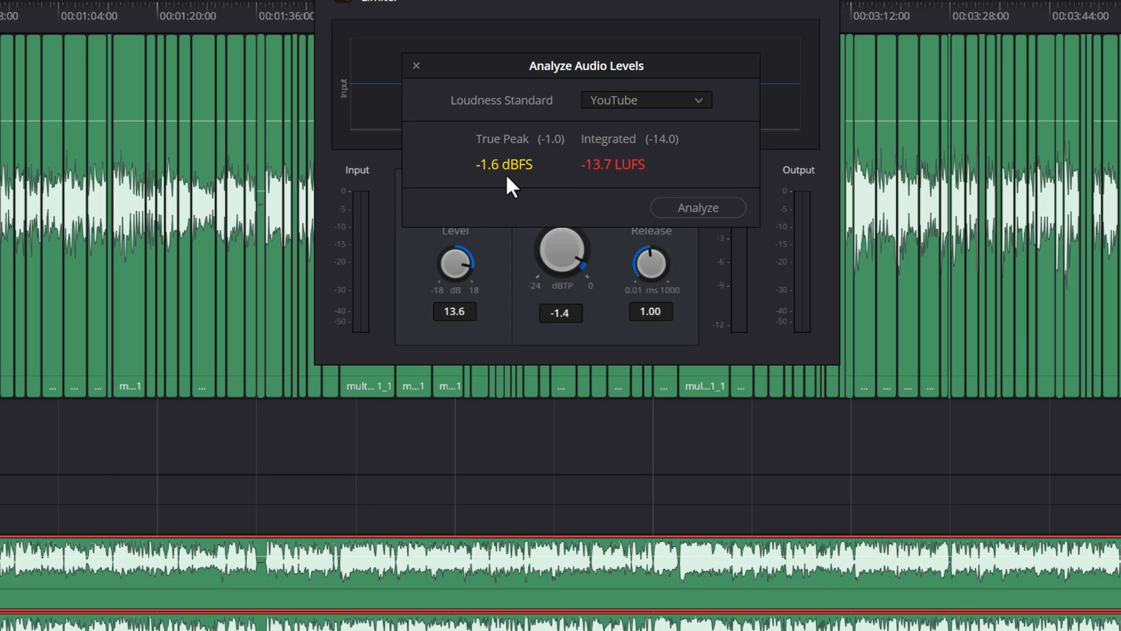
mouse_move(404, 64)
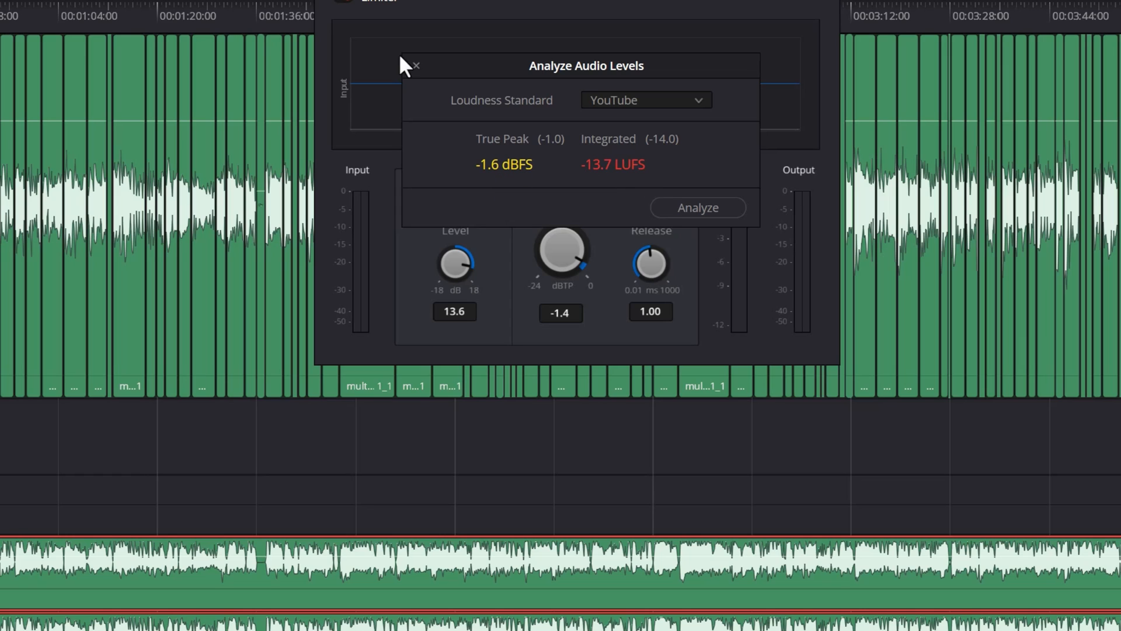
click(415, 65)
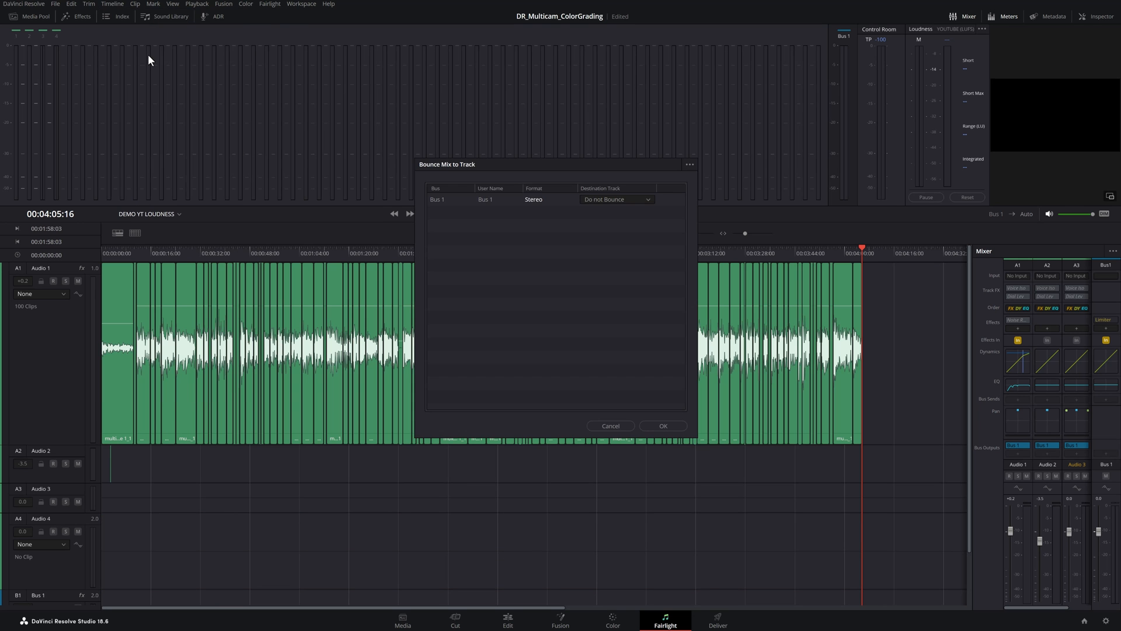
- Bounce the Bus 1 mix to a new Audio 5 track with limiter input at 13.1
click(661, 426)
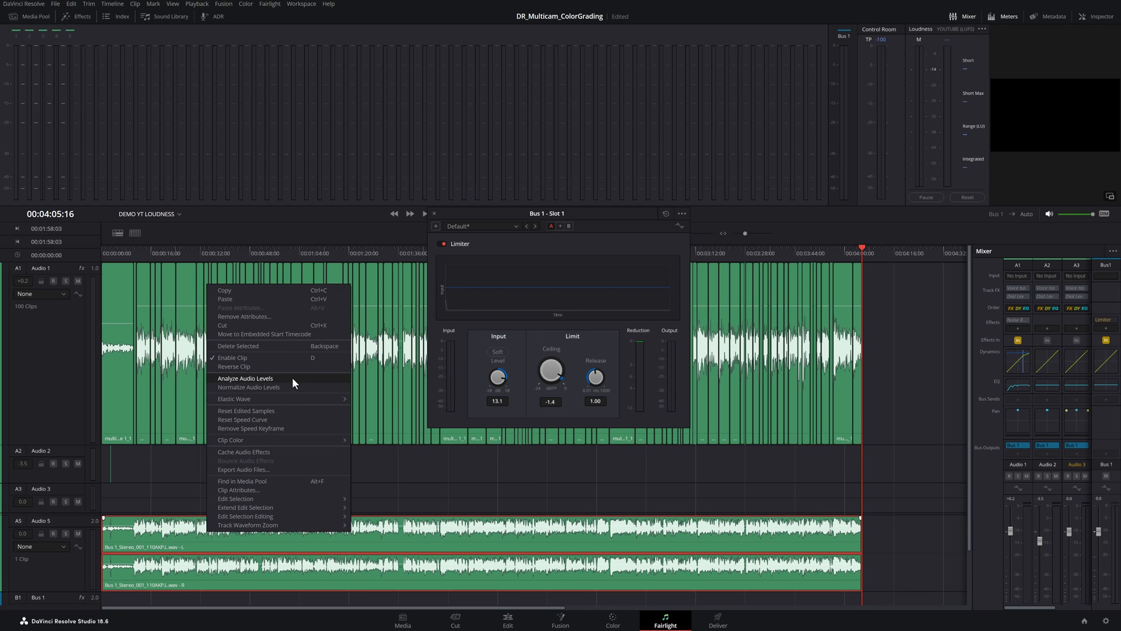
- Analyze the 13.1 dB bounce against YouTube: -1.6 dBFS true peak, -14.2 LUFS integrated
click(246, 378)
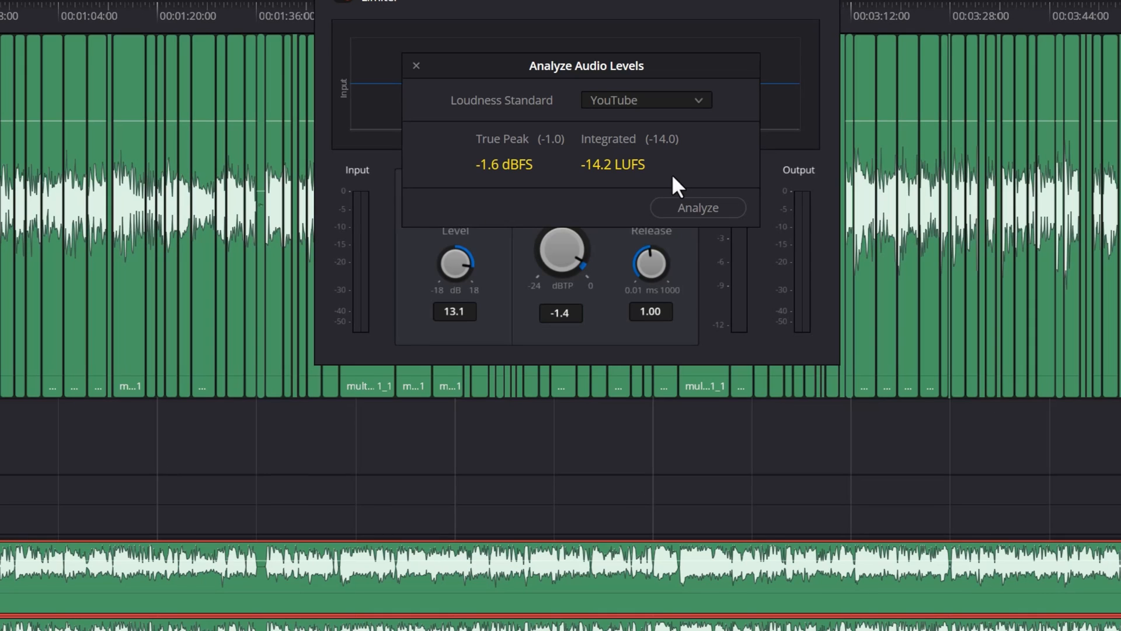
mouse_move(638, 189)
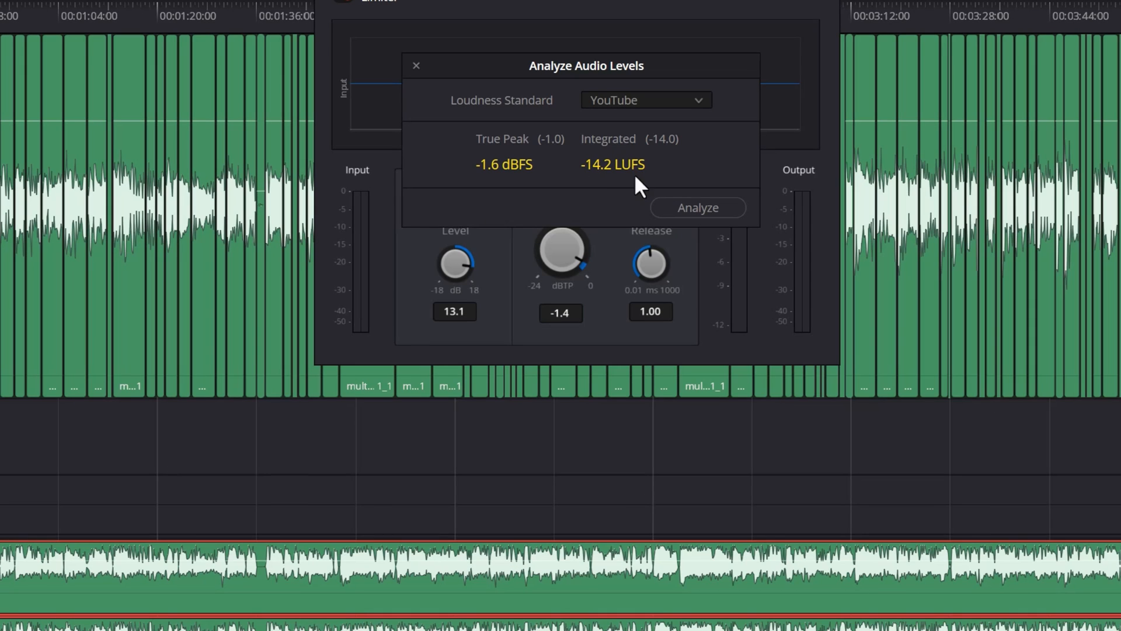
mouse_move(687, 163)
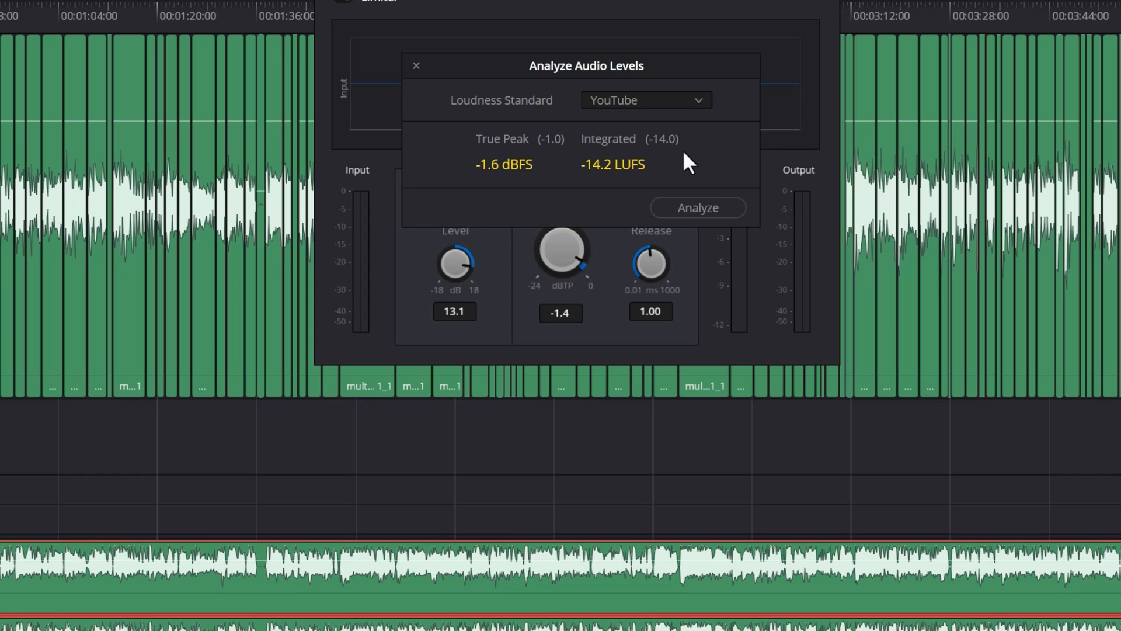
mouse_move(540, 187)
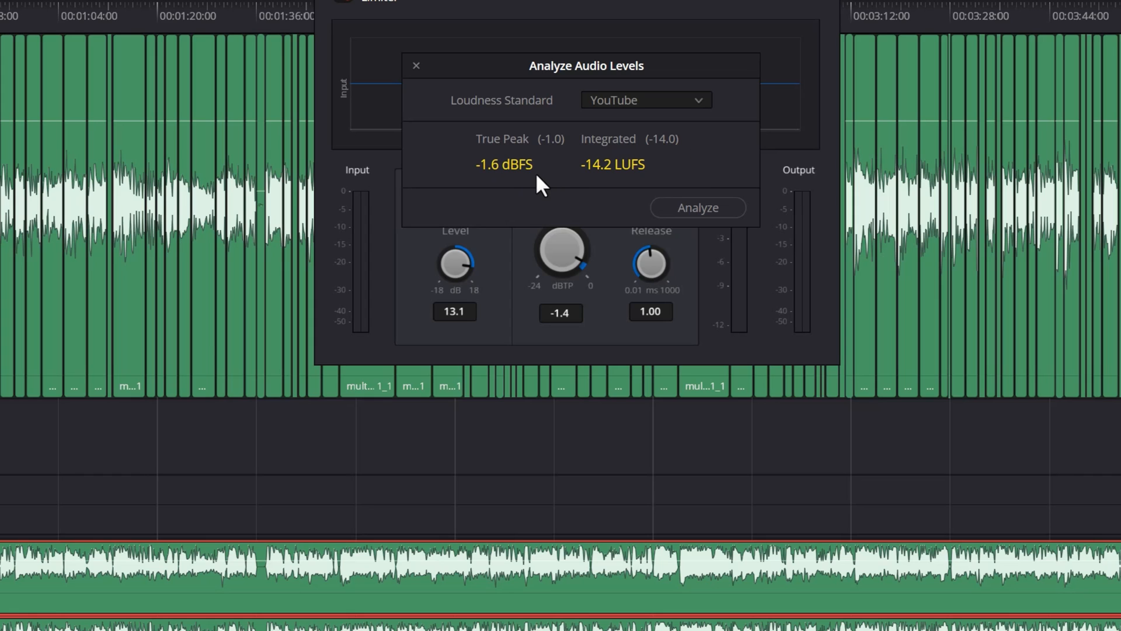
mouse_move(547, 178)
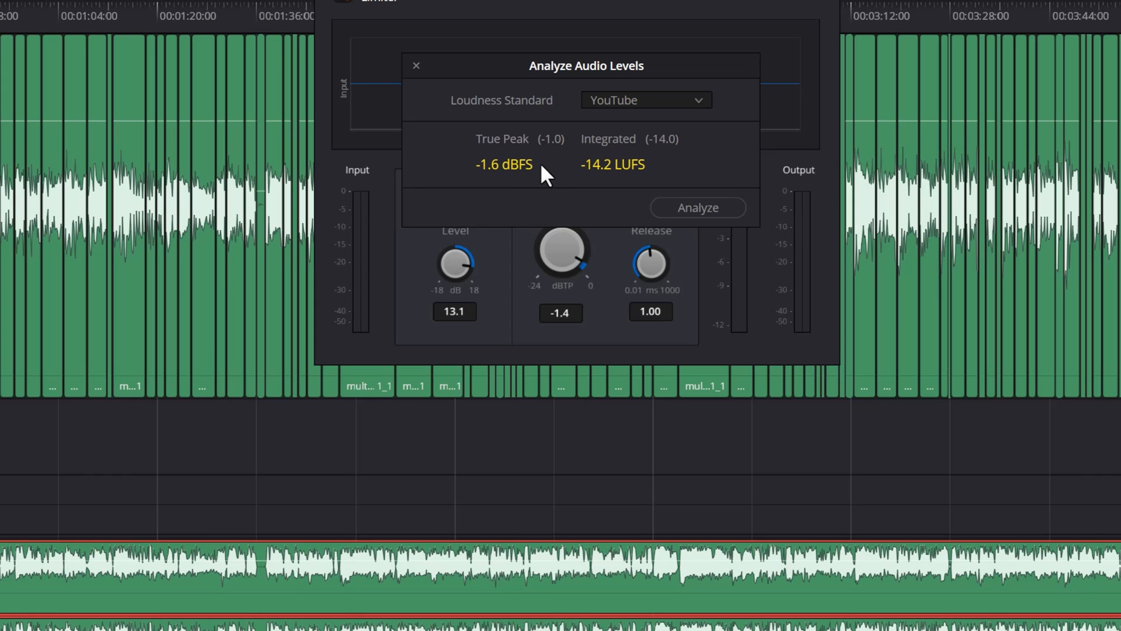
mouse_move(572, 166)
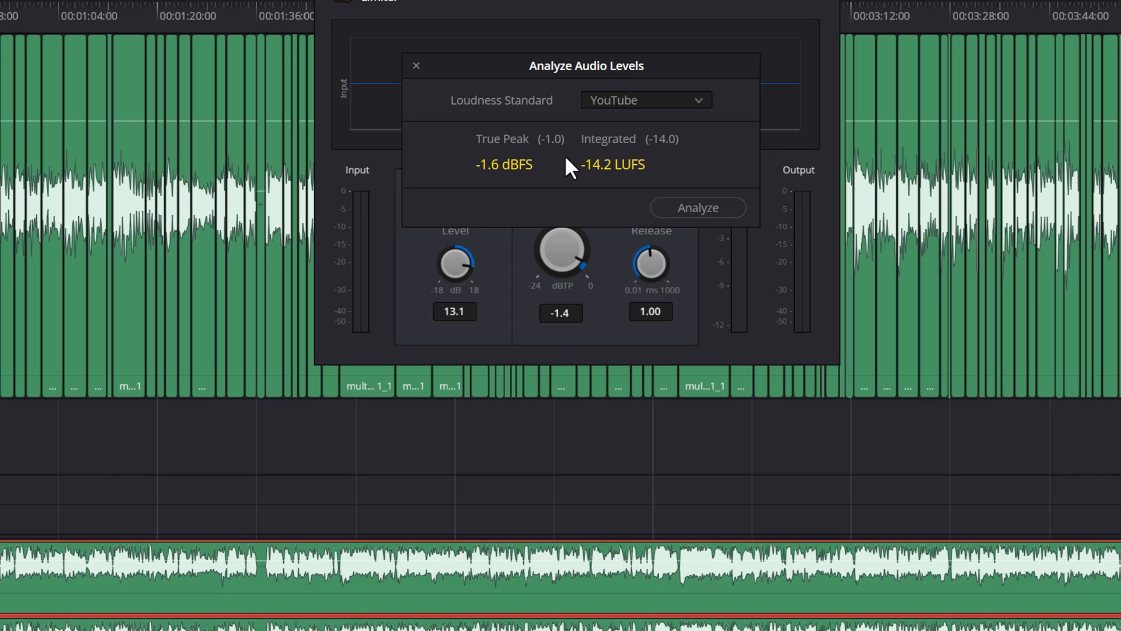
mouse_move(561, 189)
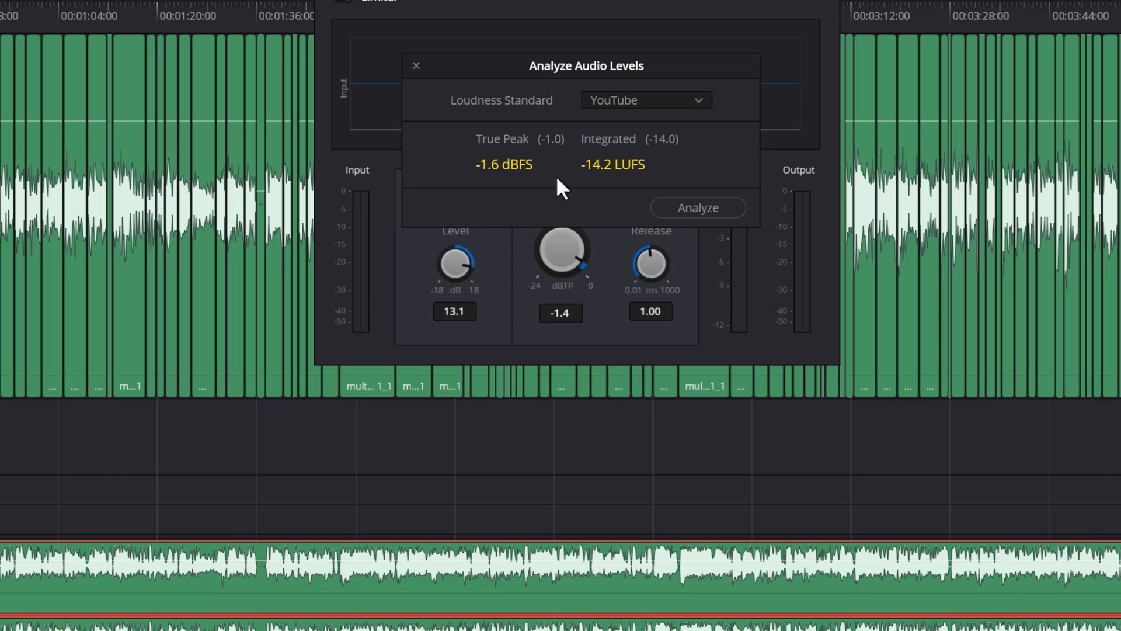
mouse_move(558, 179)
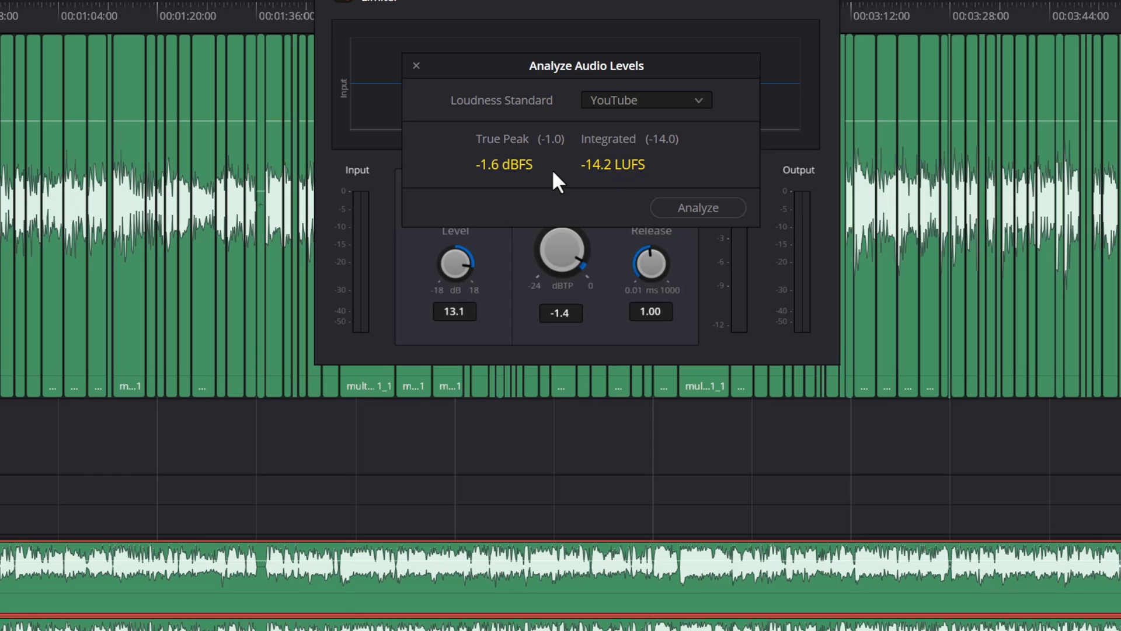
mouse_move(549, 163)
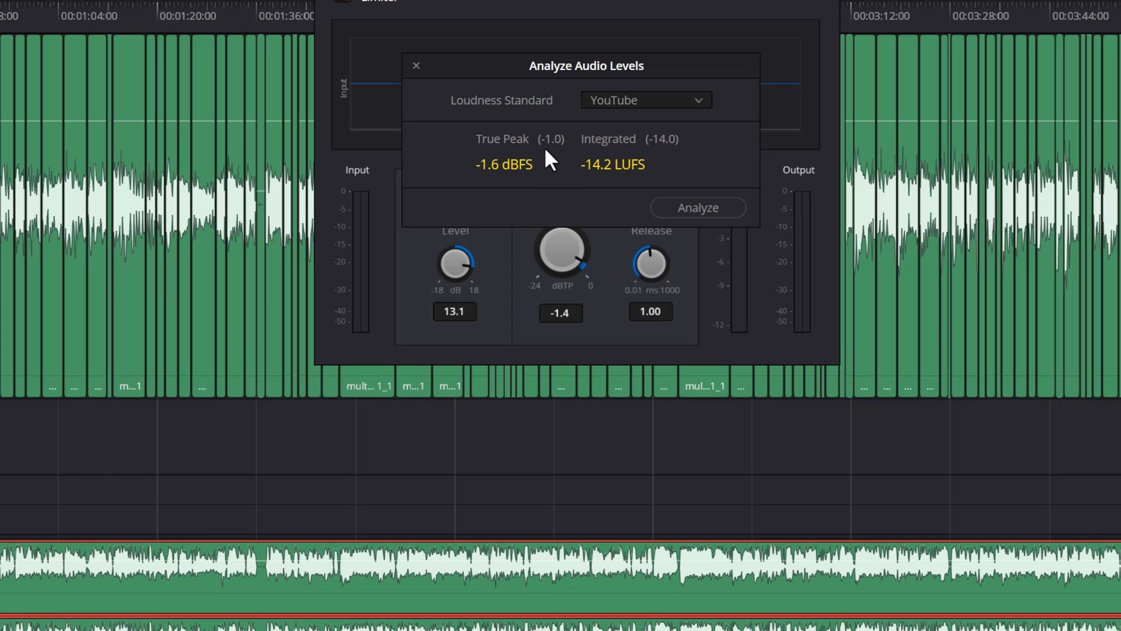
mouse_move(561, 171)
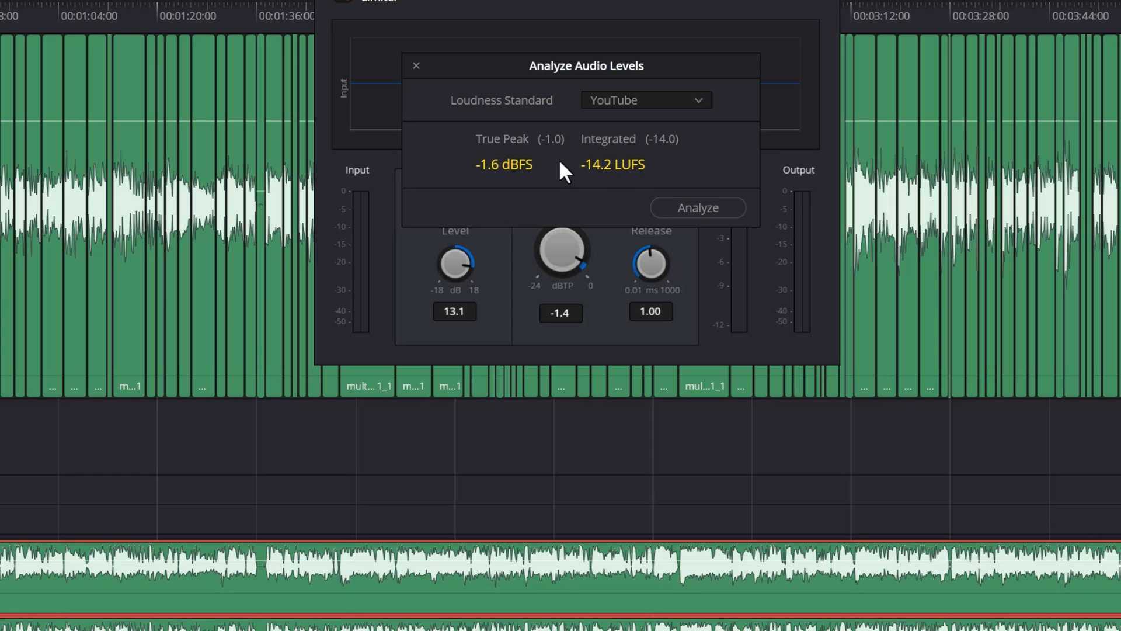
mouse_move(708, 174)
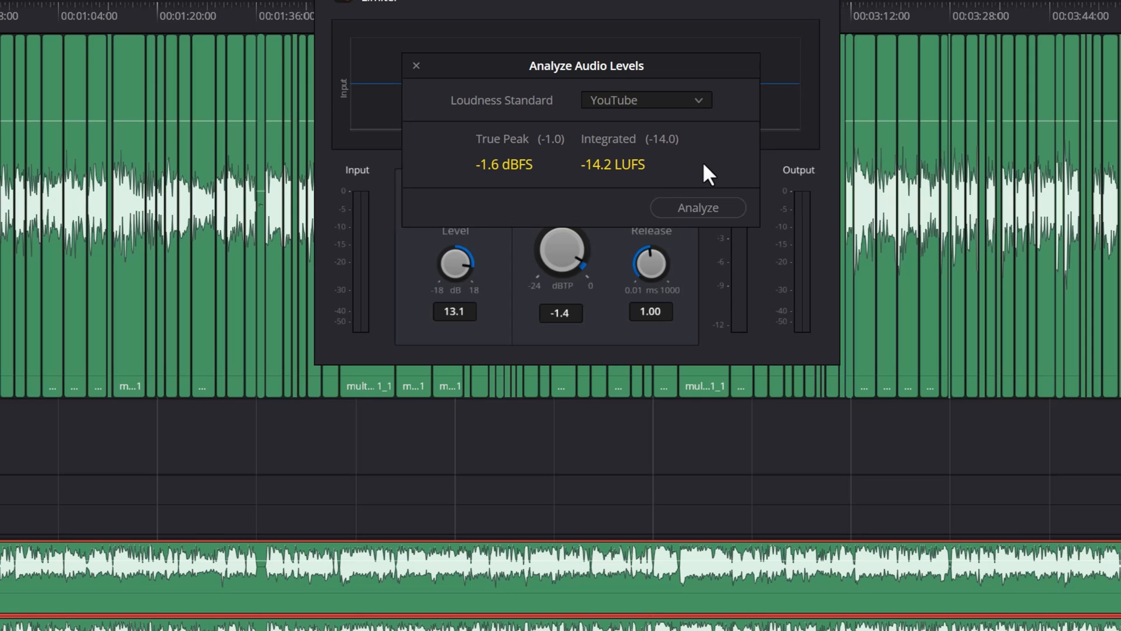